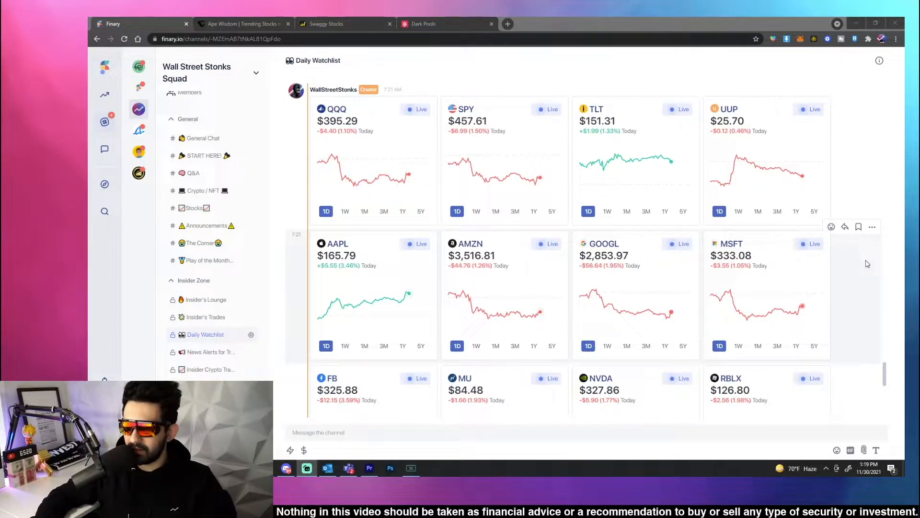
mouse_move(853, 280)
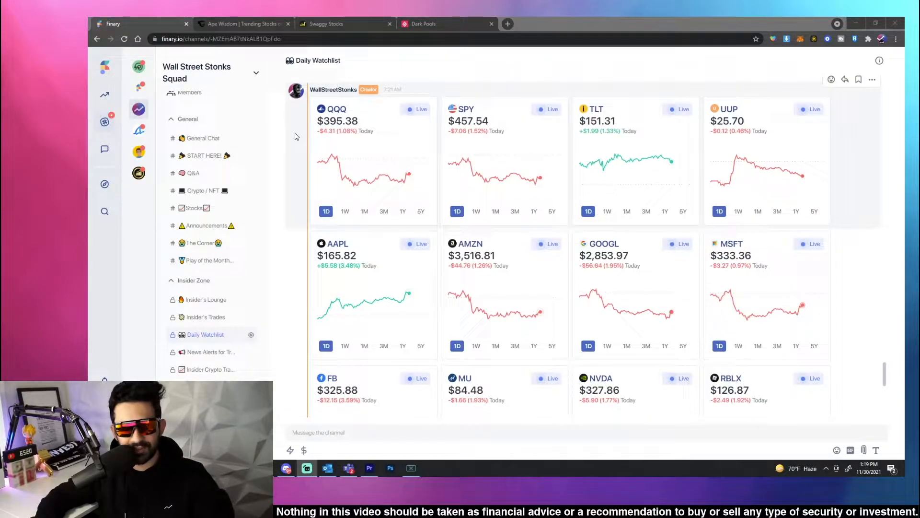
Scroll through the Daily Watchlist to the CLOV card and set its chart to the 3M range.
scroll(down, 3)
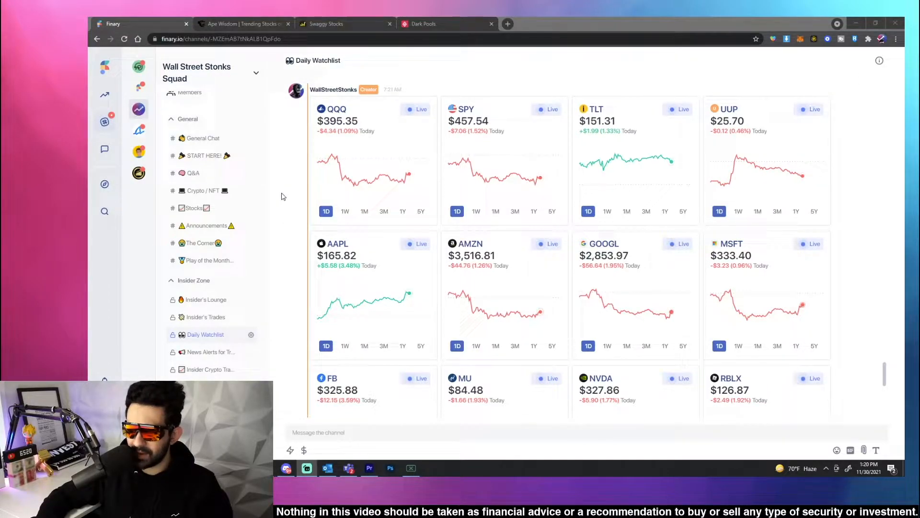
scroll(down, 3)
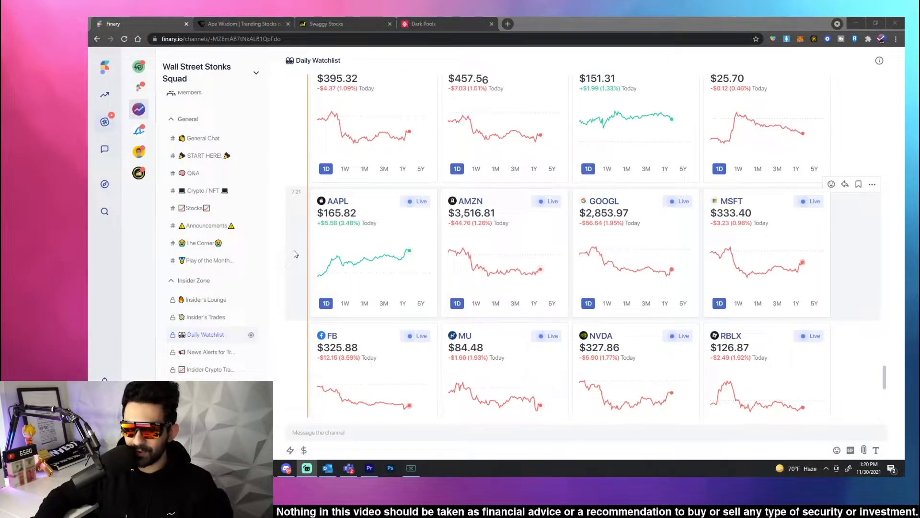
scroll(down, 3)
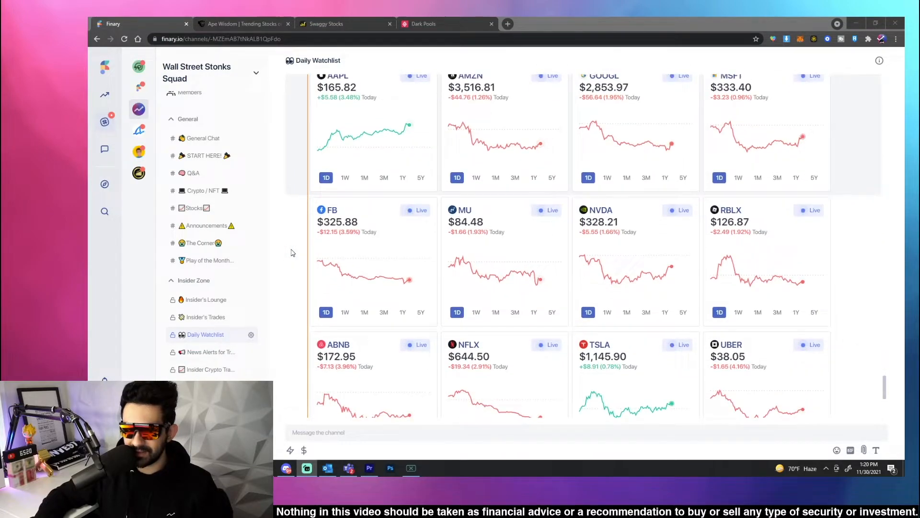
scroll(down, 3)
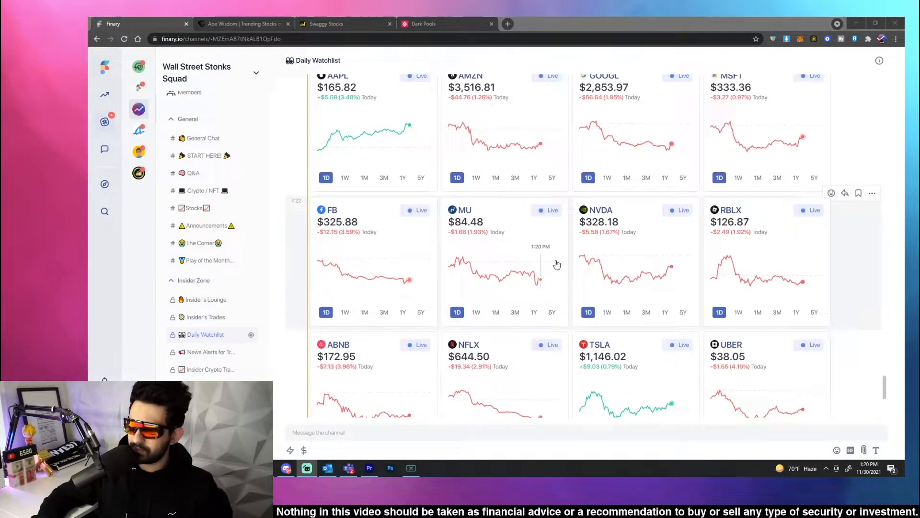
scroll(down, 3)
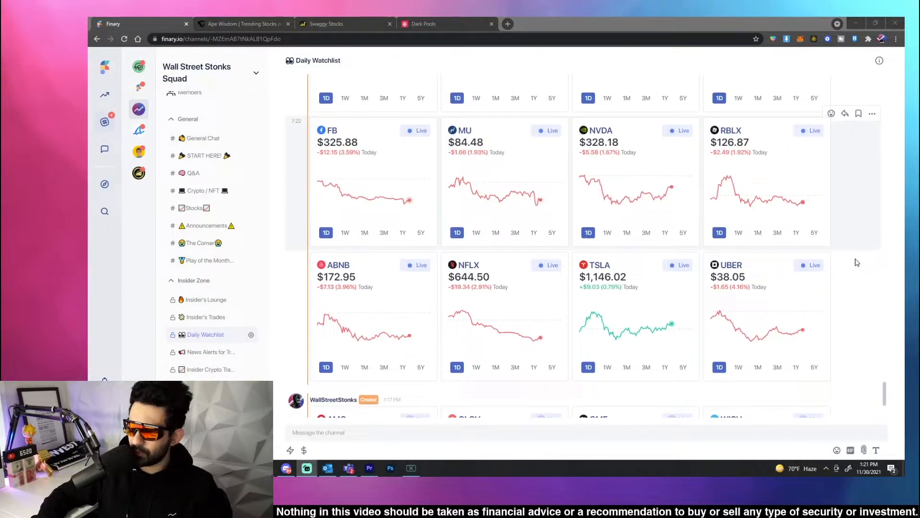
scroll(down, 3)
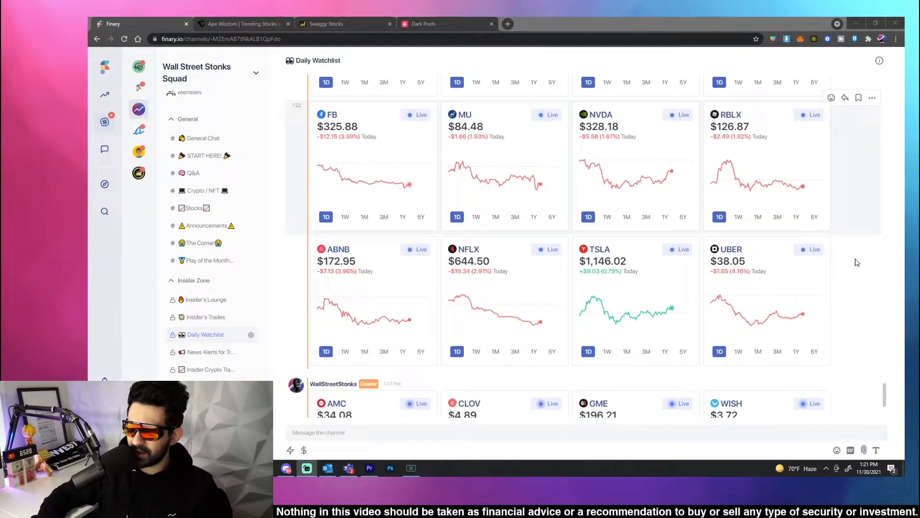
scroll(down, 3)
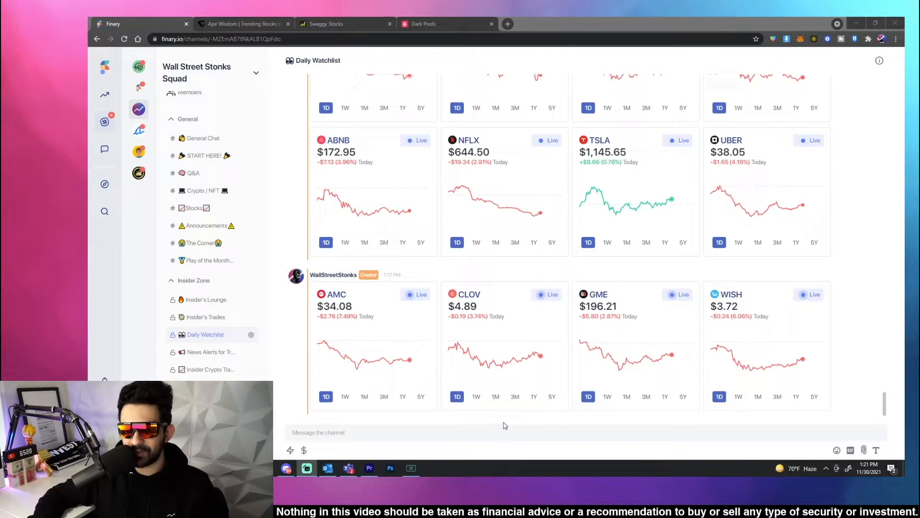
click(515, 396)
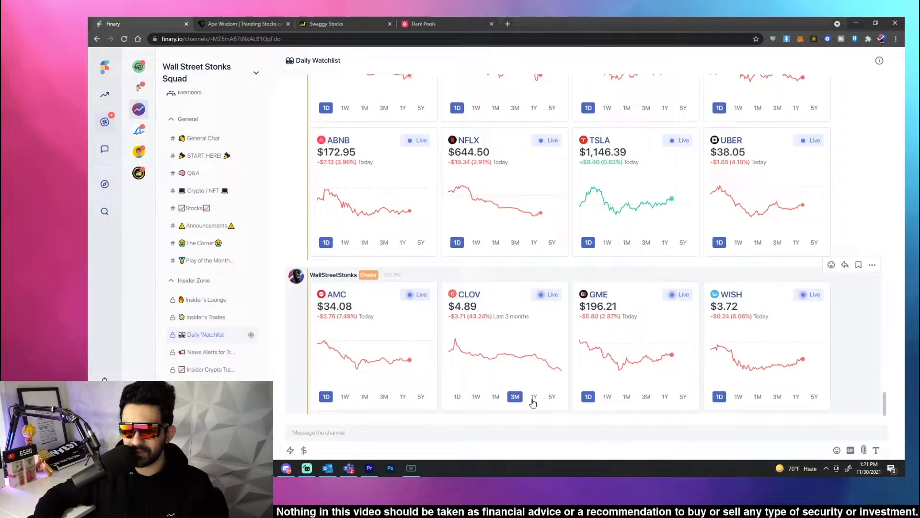
click(534, 396)
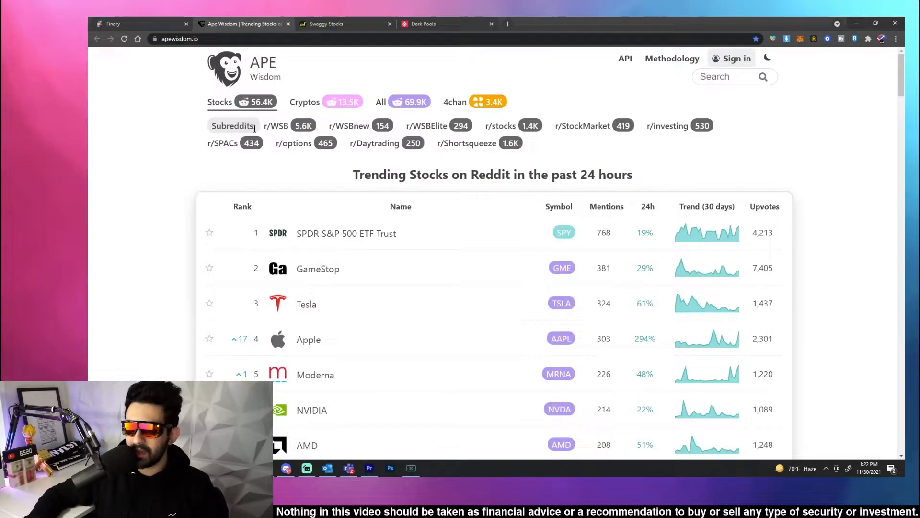
mouse_move(513, 123)
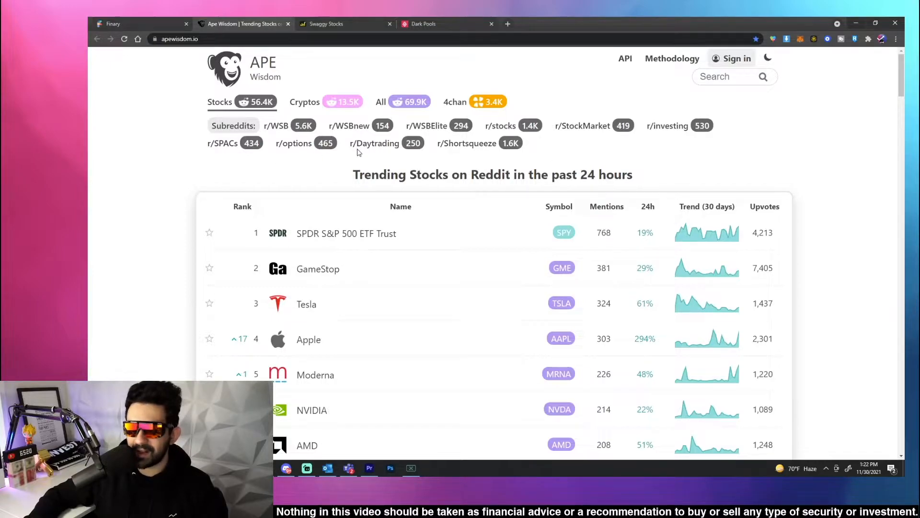
mouse_move(468, 149)
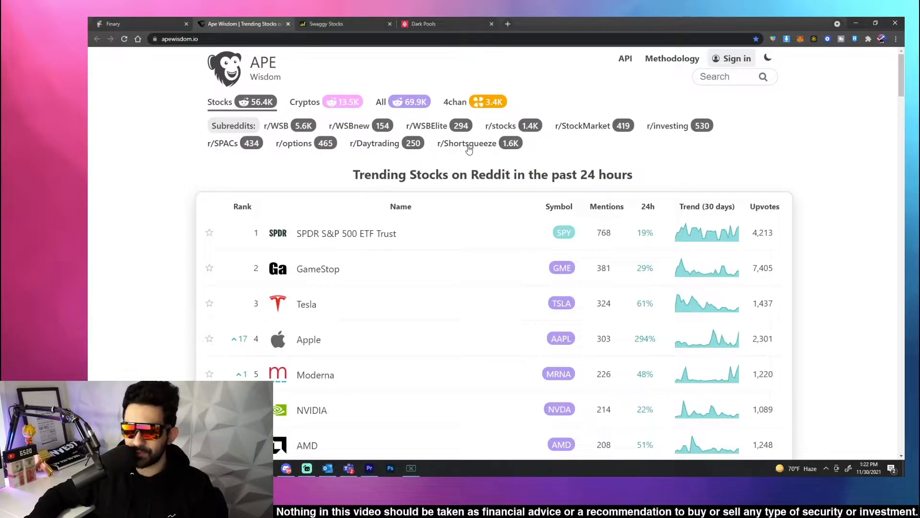
Browse Ape Wisdom's Trending Stocks on Reddit list and view SPDR S&P 500 ETF Trust details.
drag(354, 175, 566, 174)
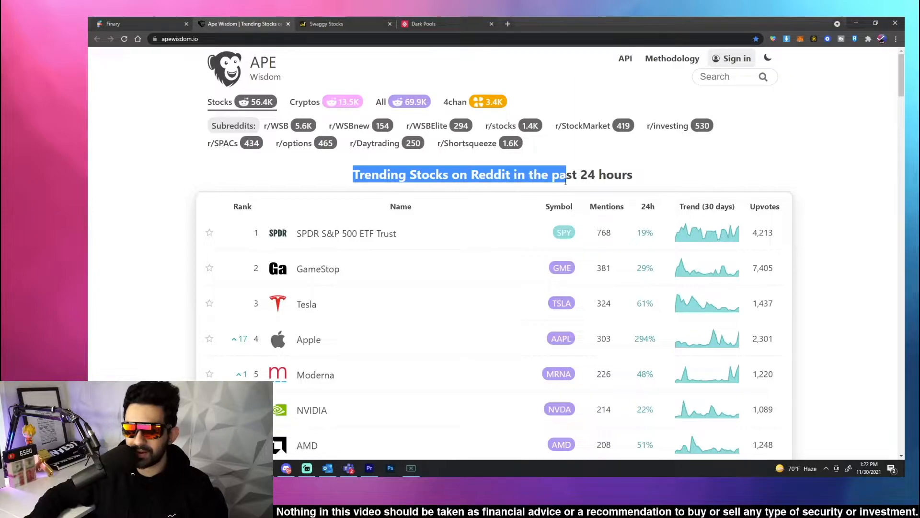
scroll(down, 3)
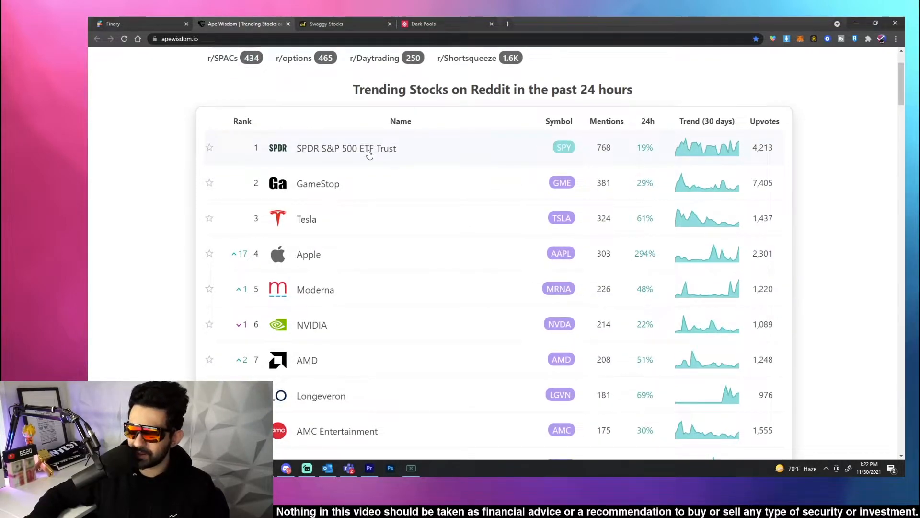
click(346, 148)
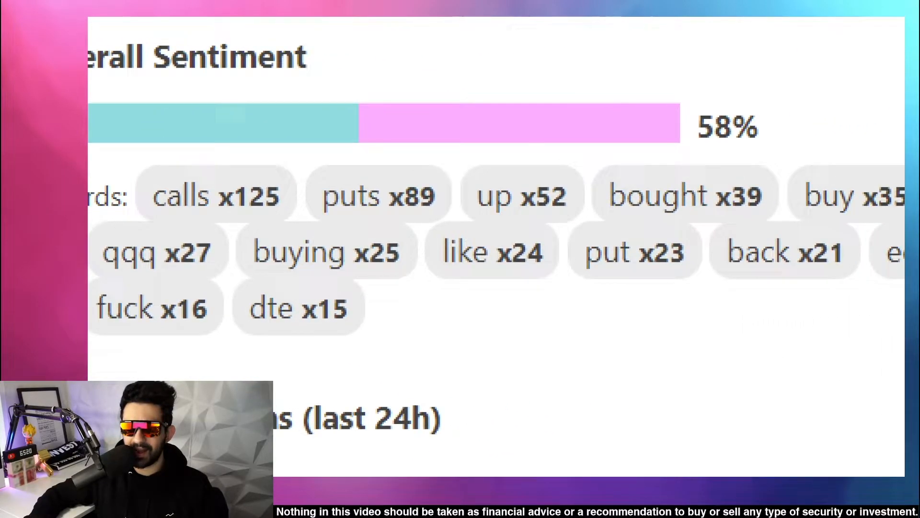
Review SPY's sentiment details, go back to the list, and return to Finary's Daily Watchlist.
scroll(down, 3)
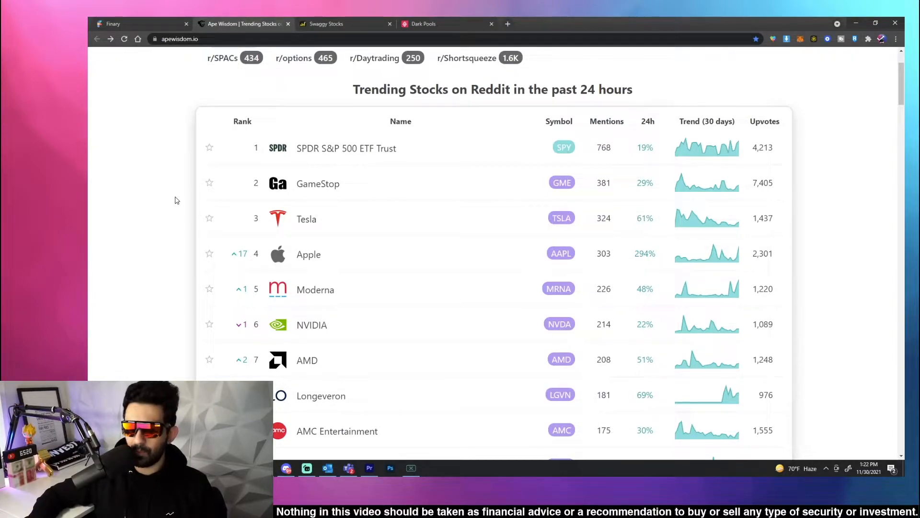
click(317, 183)
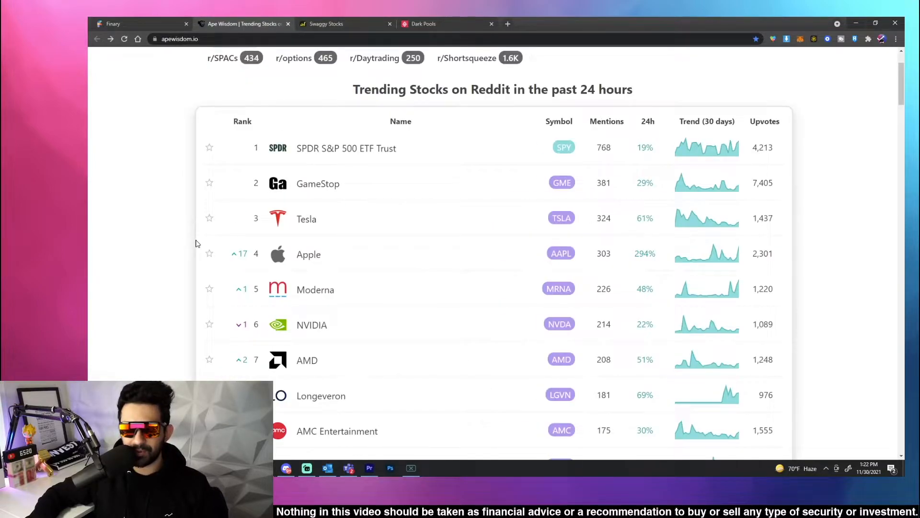
click(307, 219)
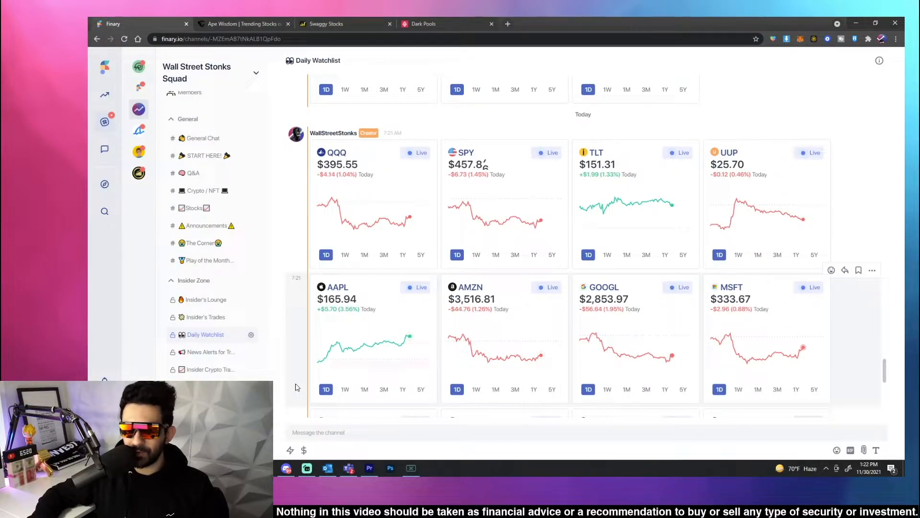
Share a live chart of VIXY and UVXY to the Daily Watchlist channel.
scroll(down, 3)
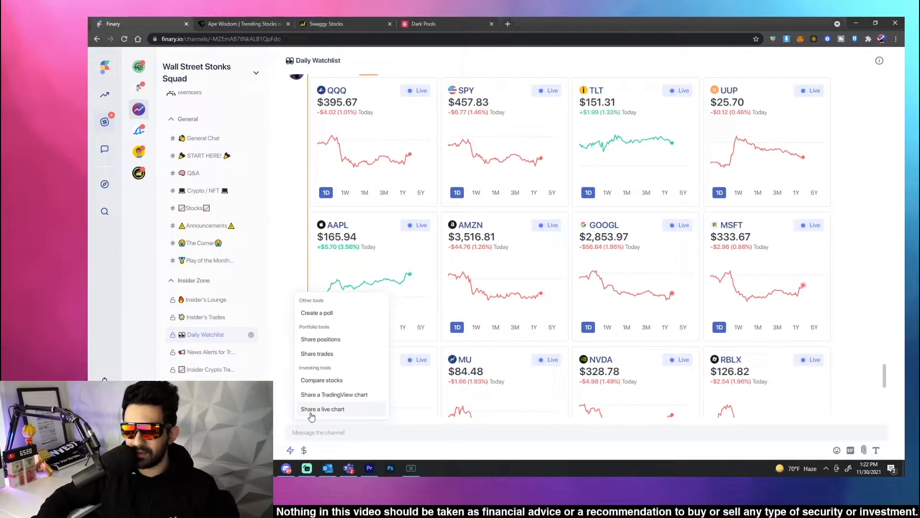
click(323, 408)
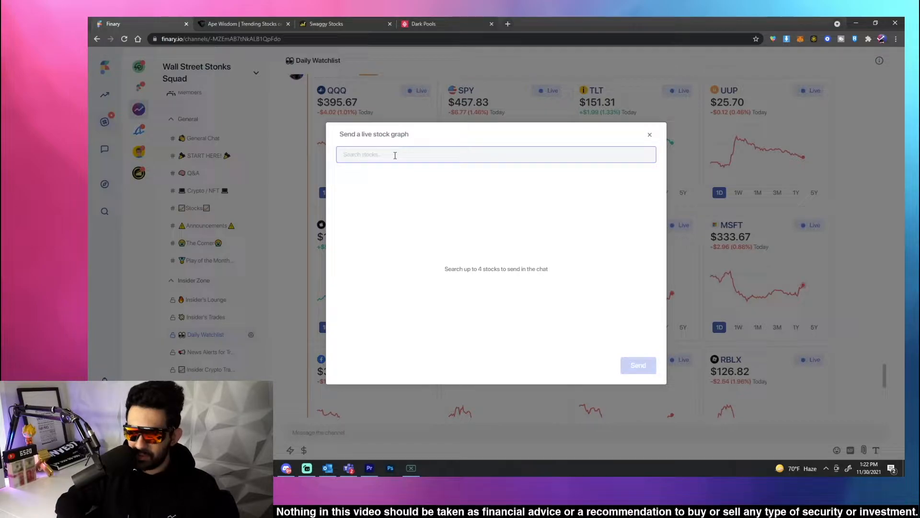
text(vix)
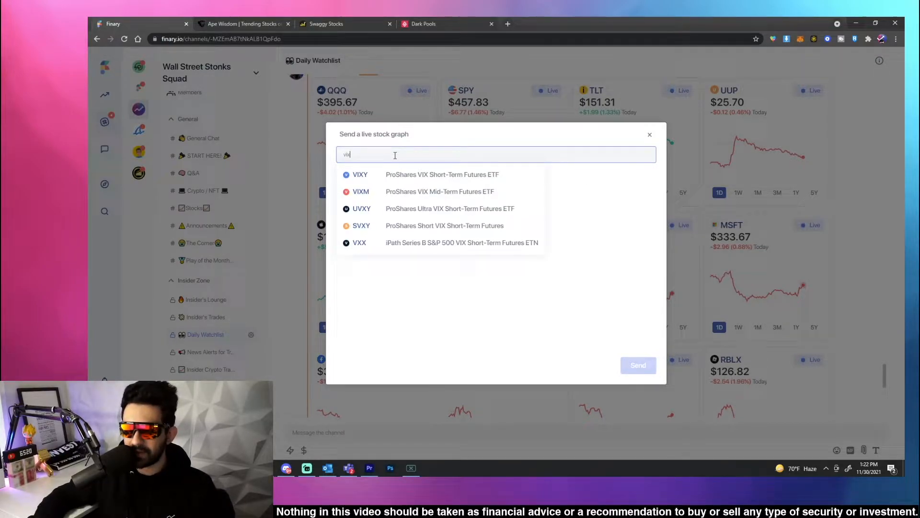
click(359, 175)
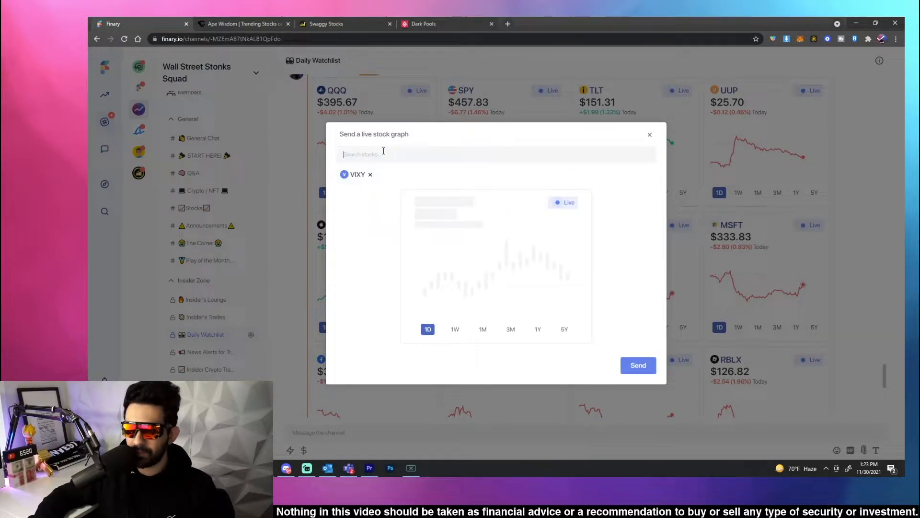
text(uvxy)
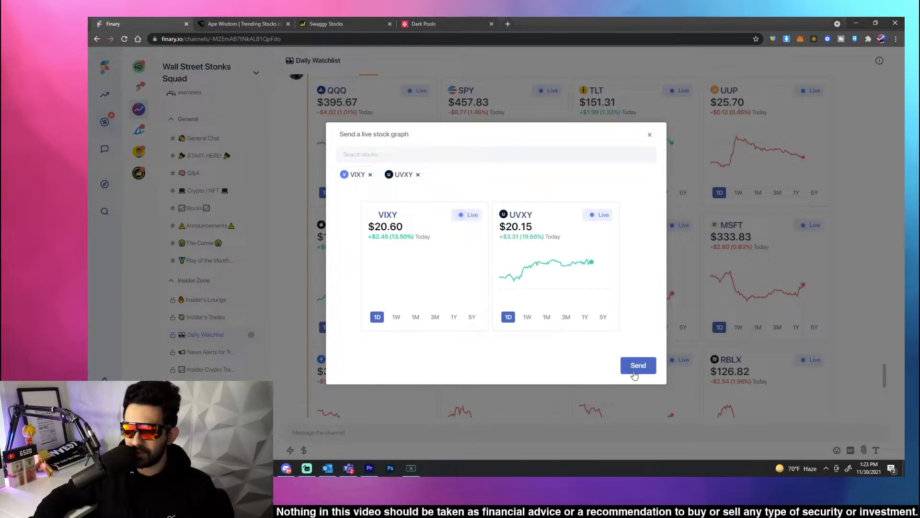
click(638, 366)
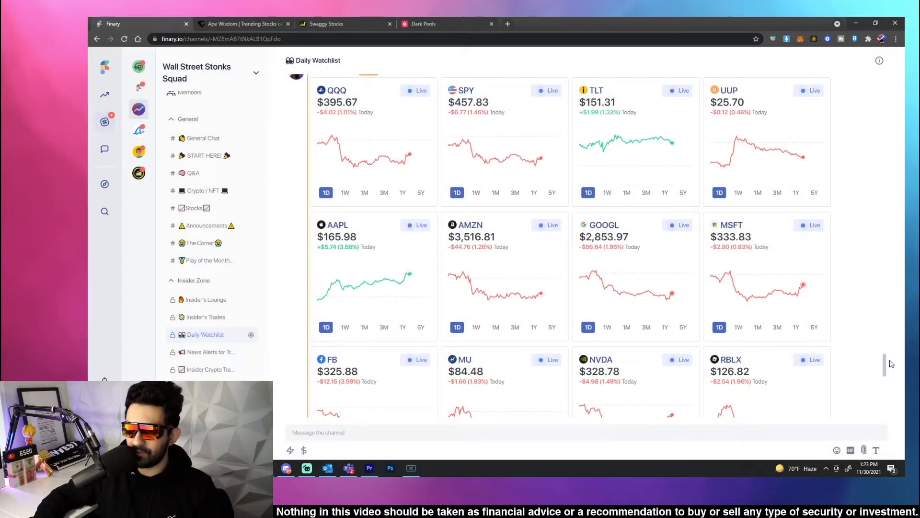
Review the new UVXY and VIXY post, then switch to the Ape Wisdom trending stocks tab.
scroll(down, 3)
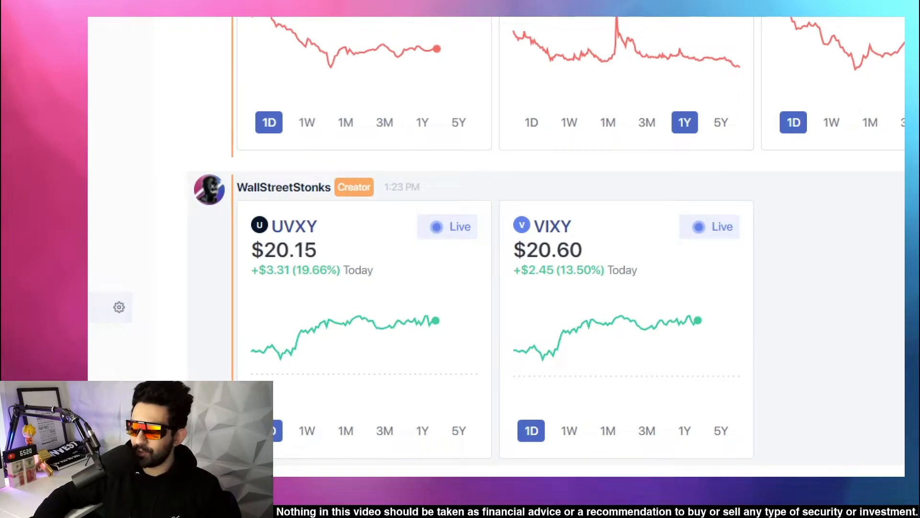
scroll(down, 3)
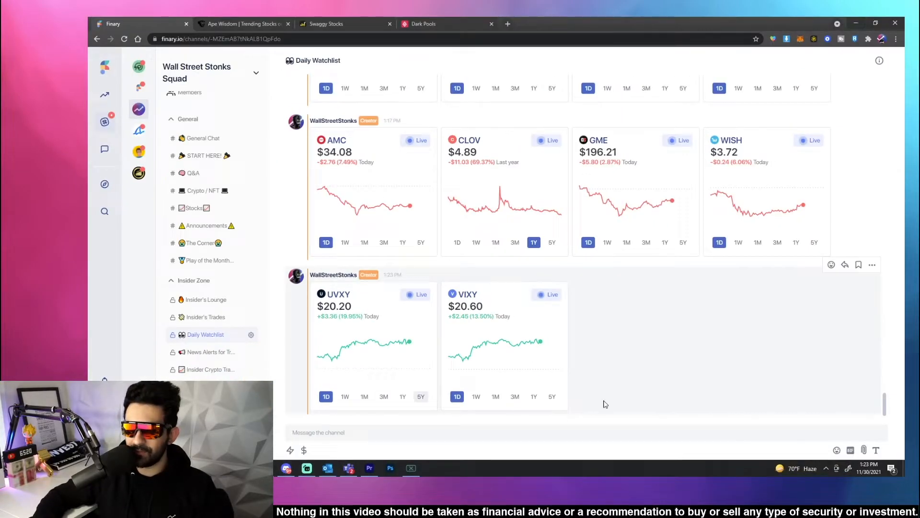
mouse_move(773, 380)
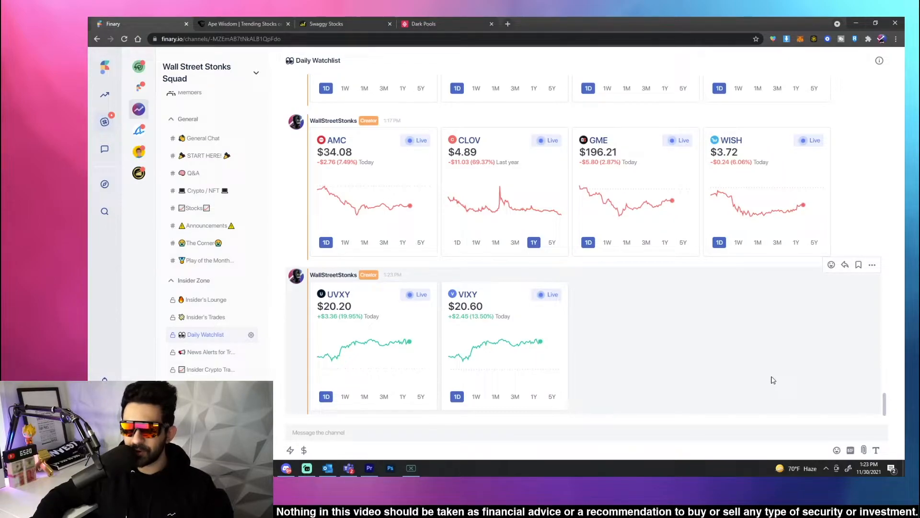
mouse_move(730, 391)
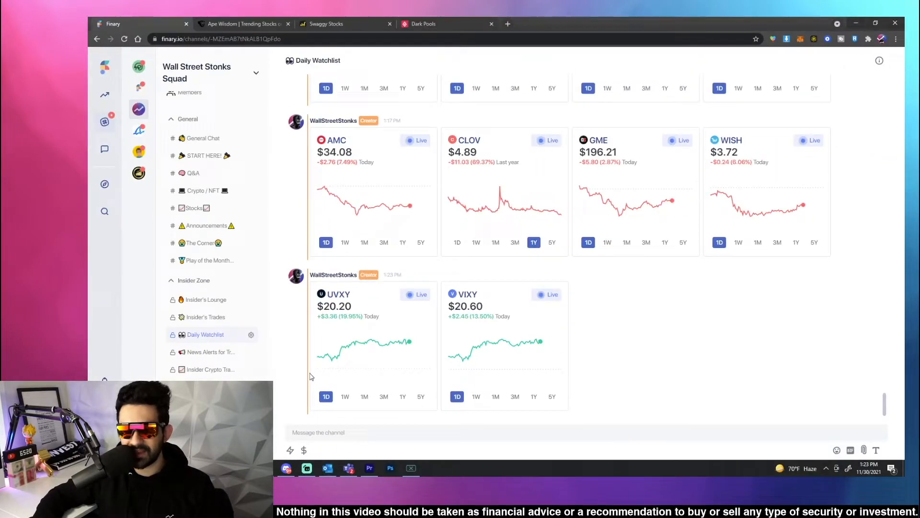
click(242, 23)
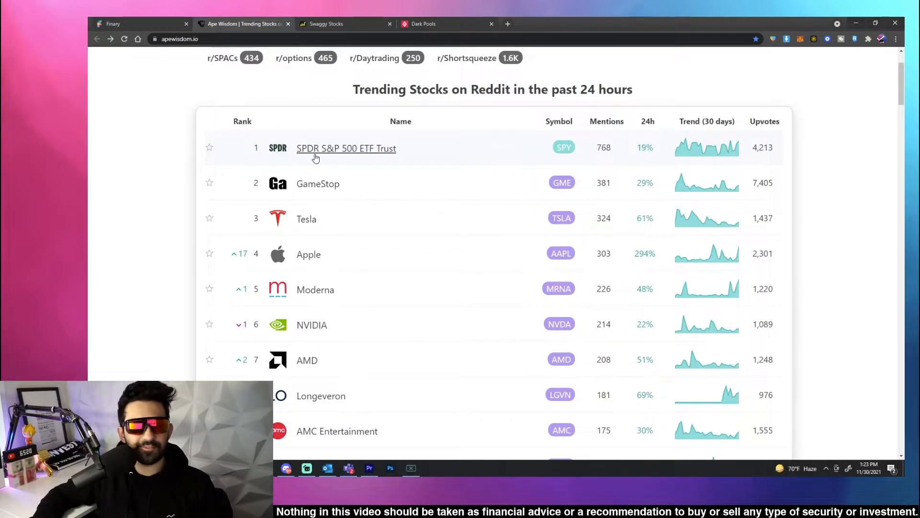
mouse_move(360, 148)
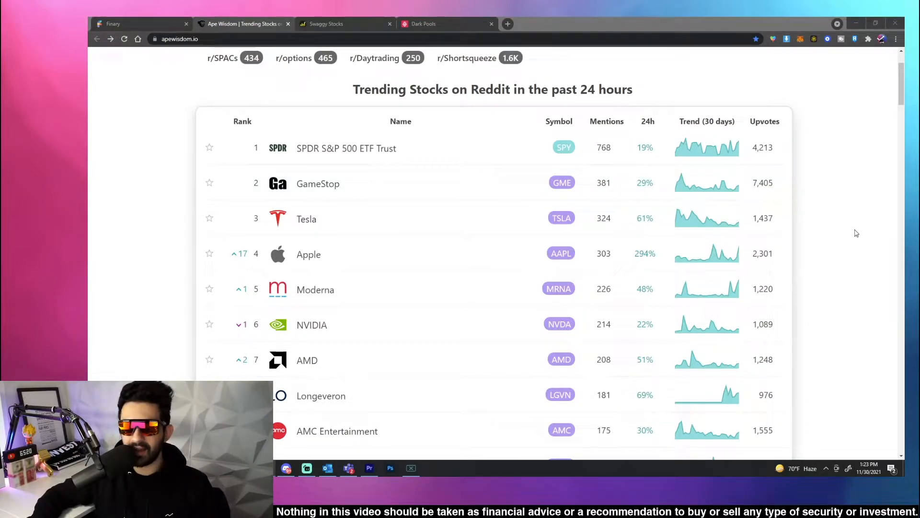
scroll(down, 3)
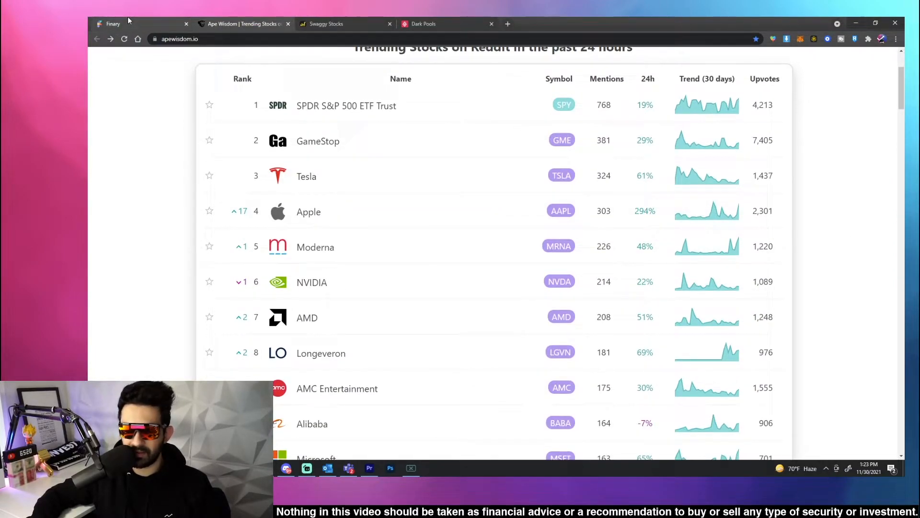
click(114, 23)
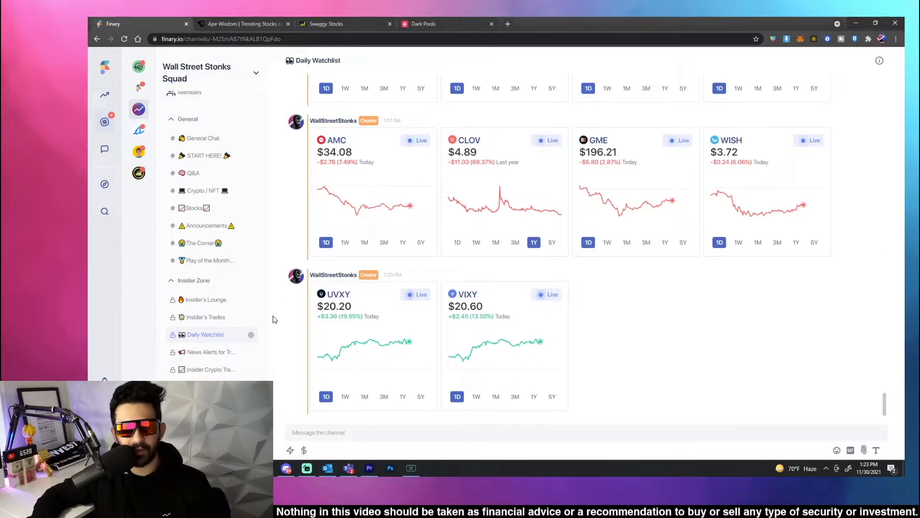
click(240, 23)
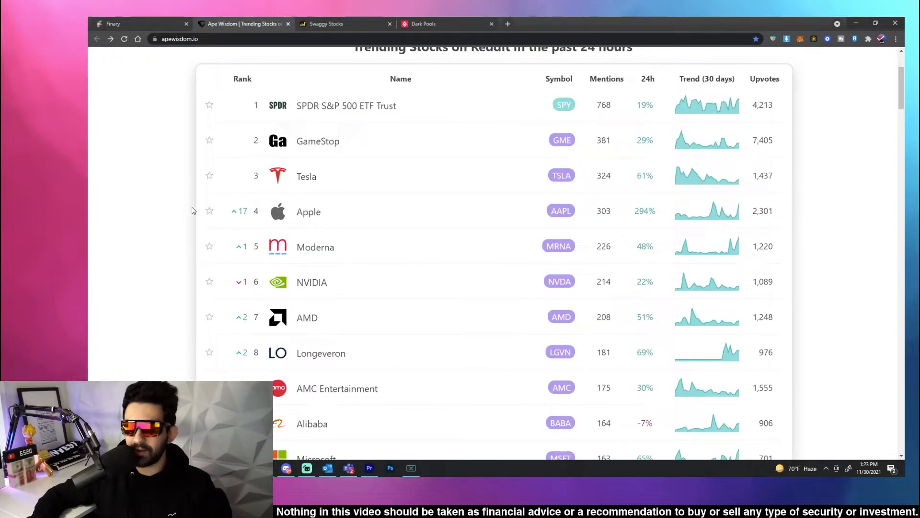
mouse_move(315, 247)
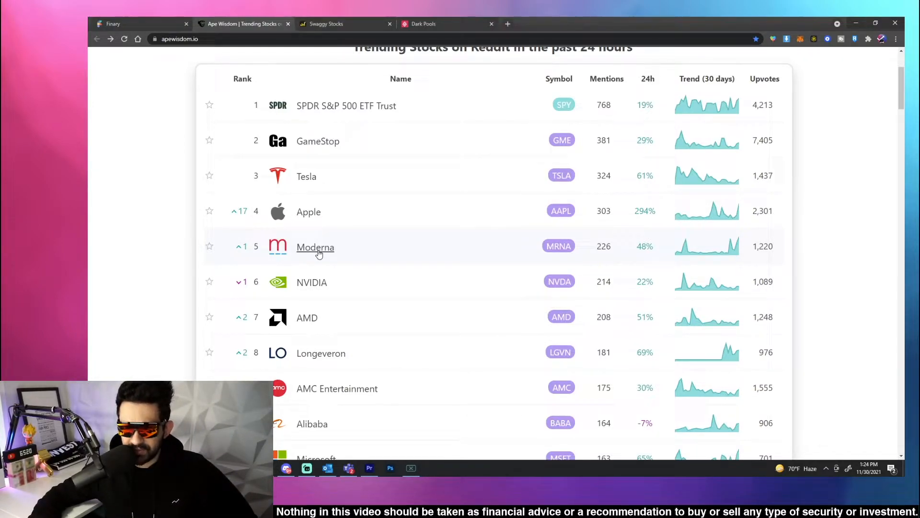
scroll(down, 3)
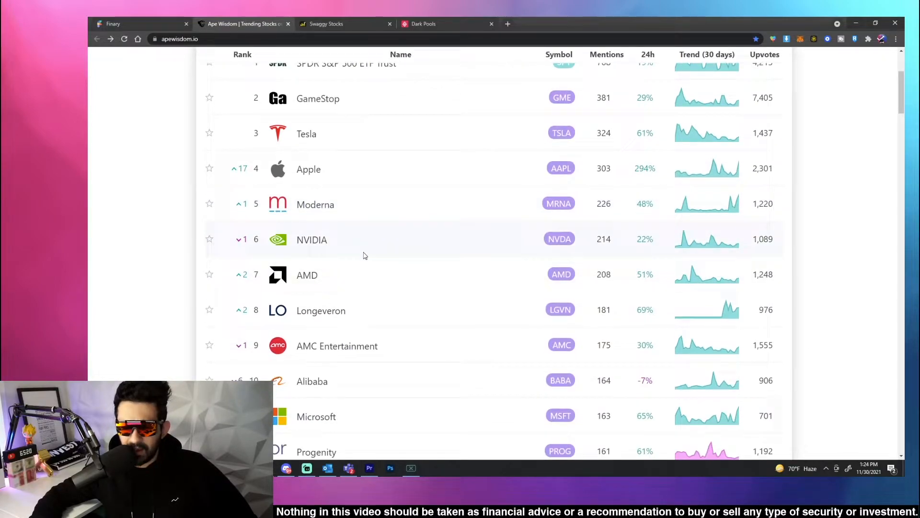
scroll(down, 3)
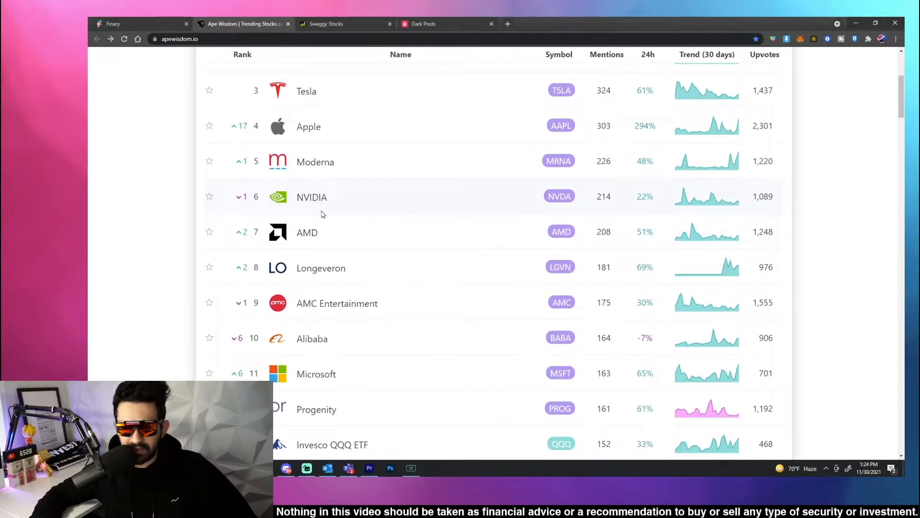
scroll(down, 3)
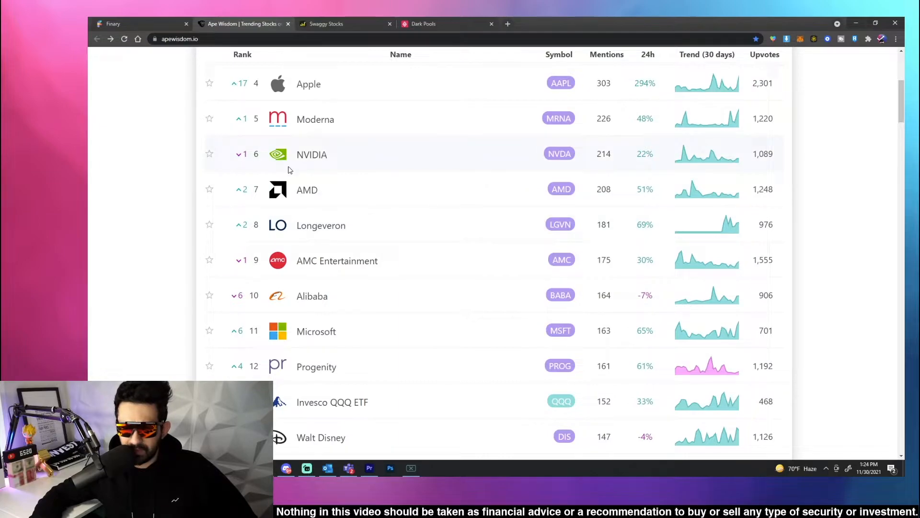
click(311, 155)
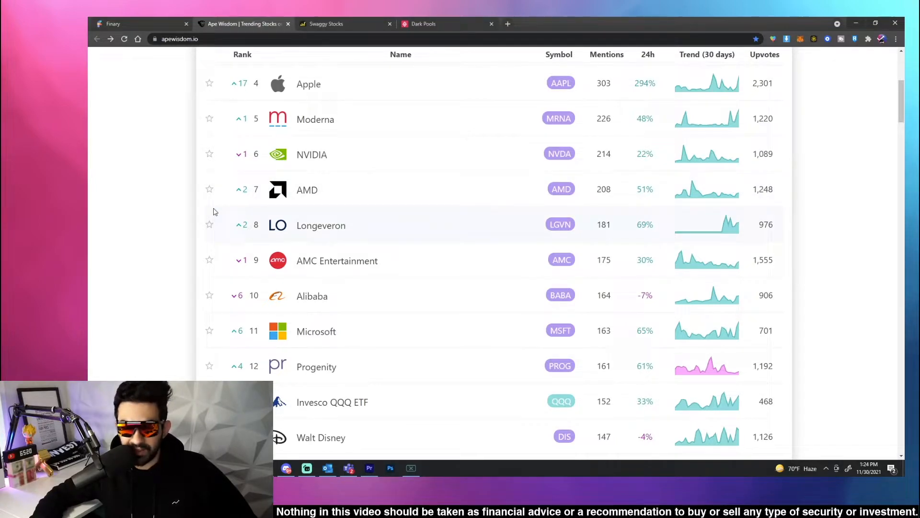
scroll(down, 3)
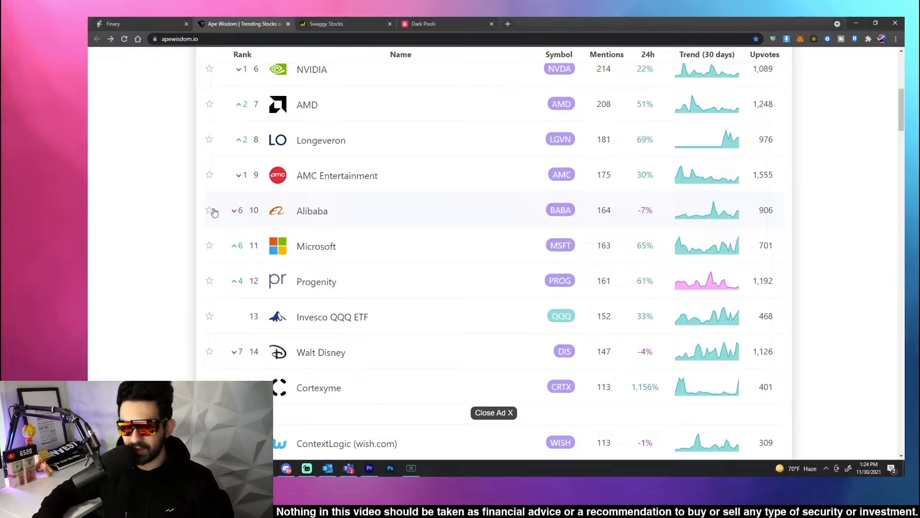
scroll(down, 3)
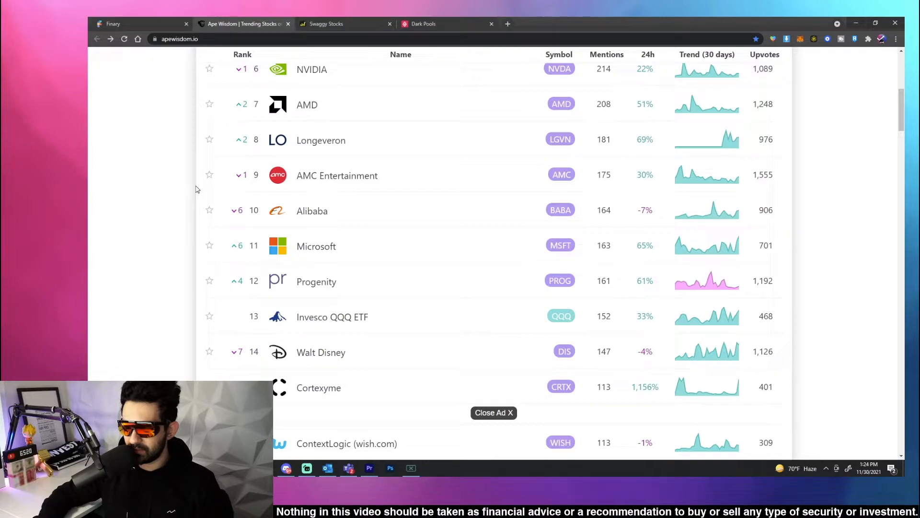
scroll(down, 3)
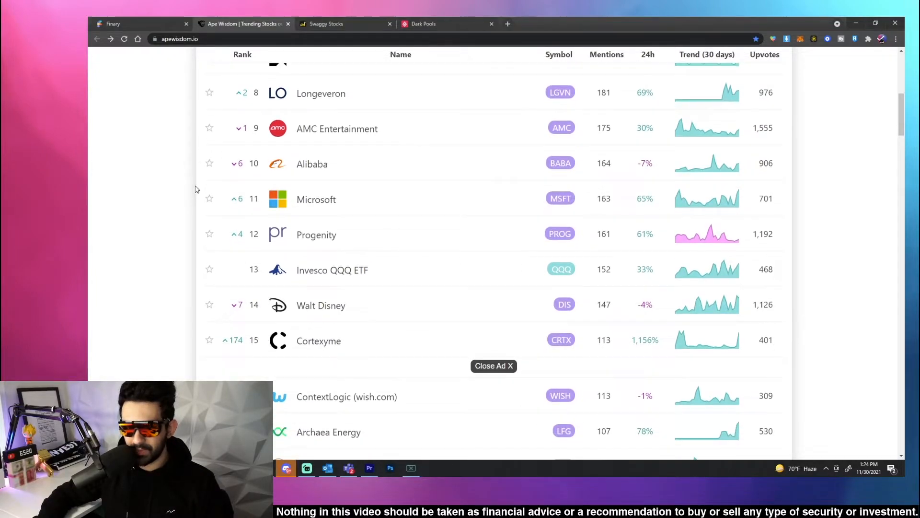
scroll(down, 3)
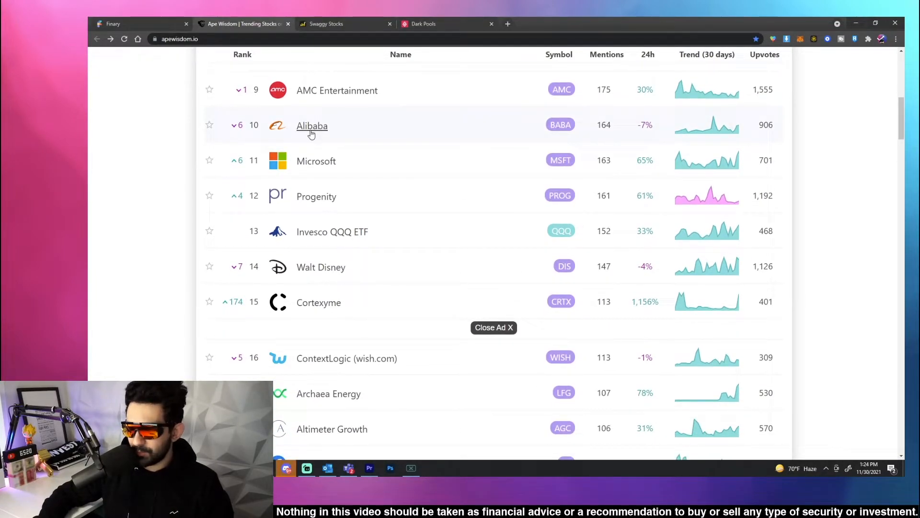
scroll(down, 3)
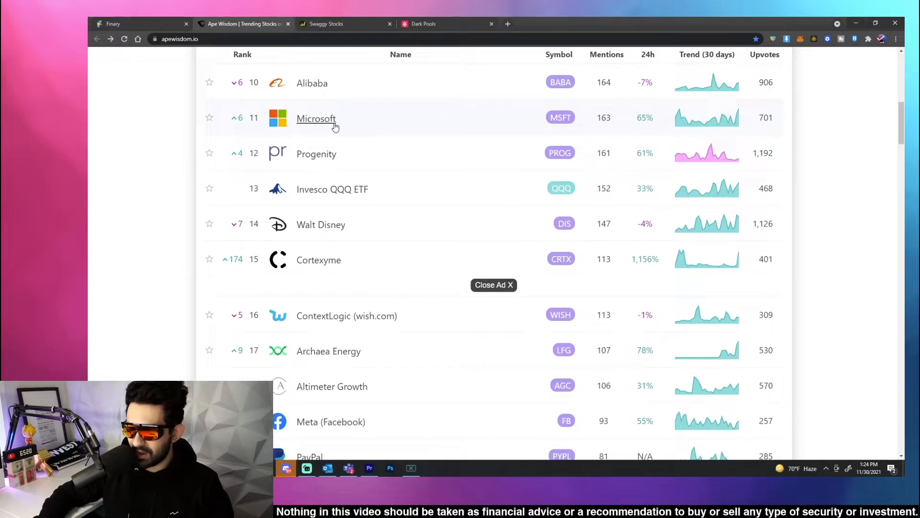
scroll(down, 3)
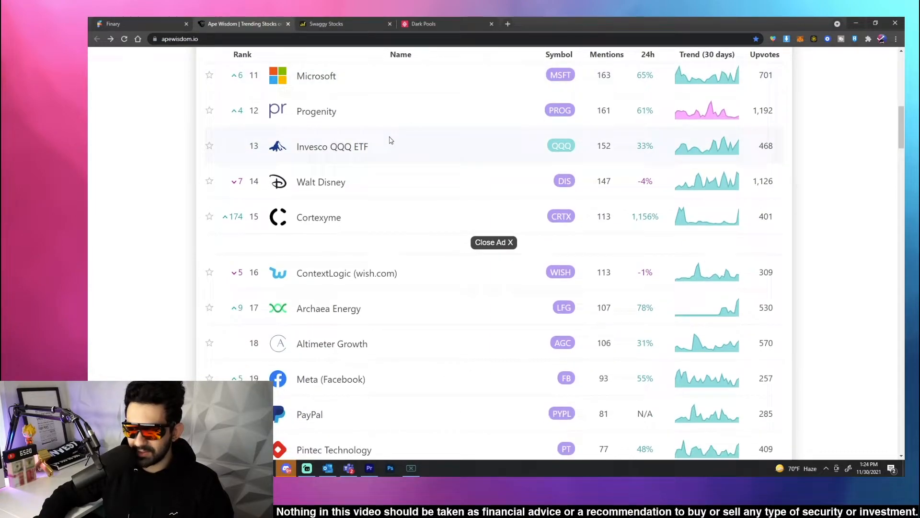
scroll(down, 3)
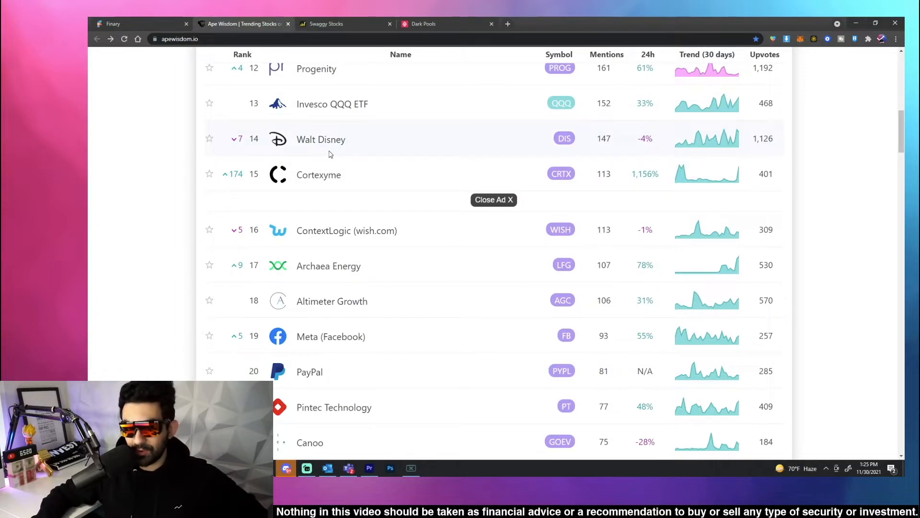
mouse_move(321, 140)
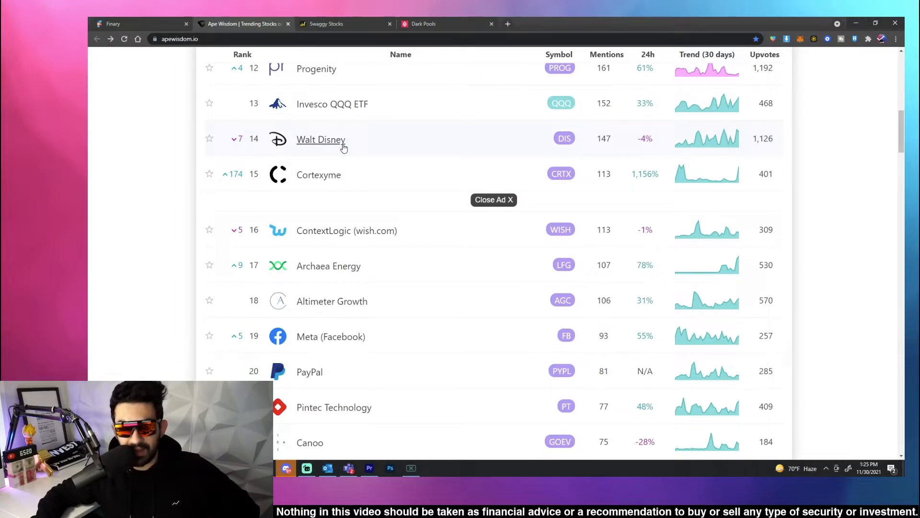
mouse_move(314, 150)
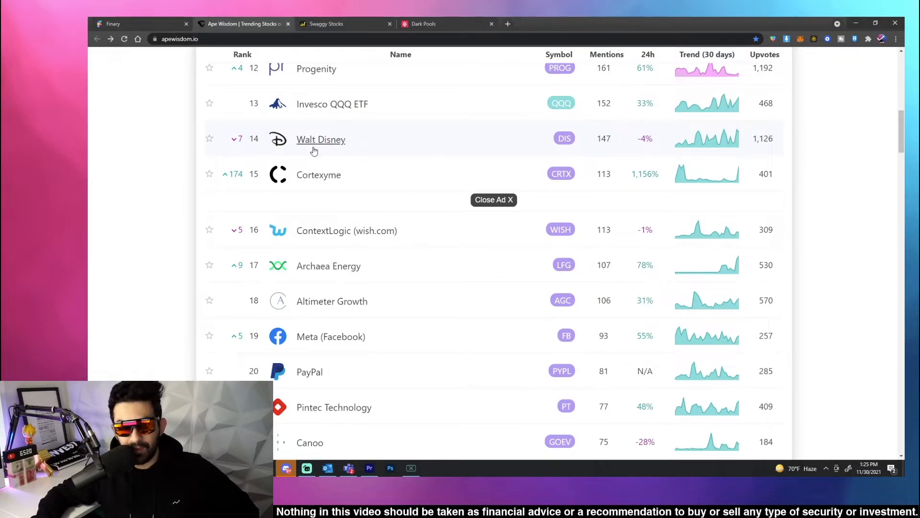
scroll(up, 3)
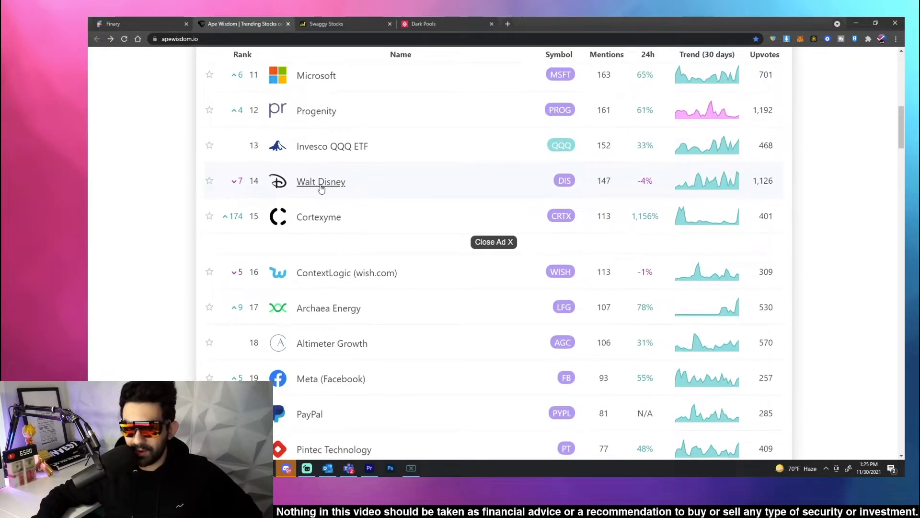
scroll(down, 3)
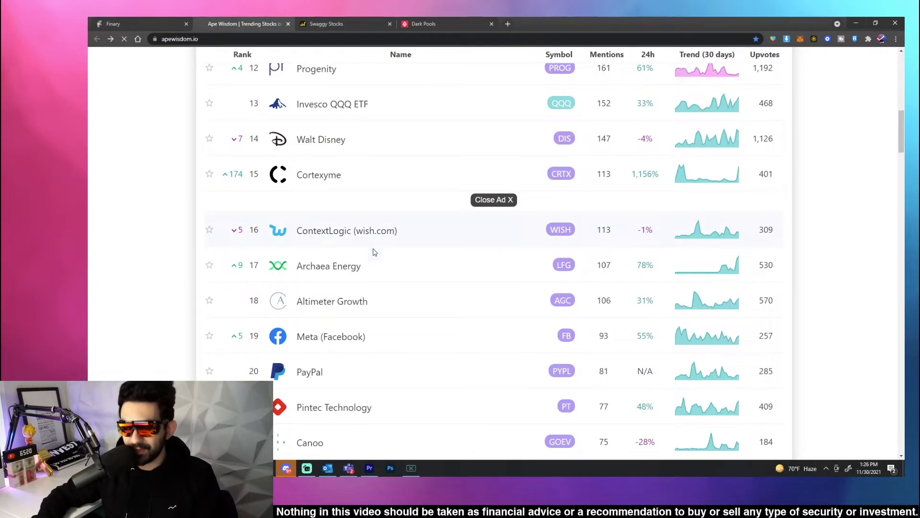
click(346, 230)
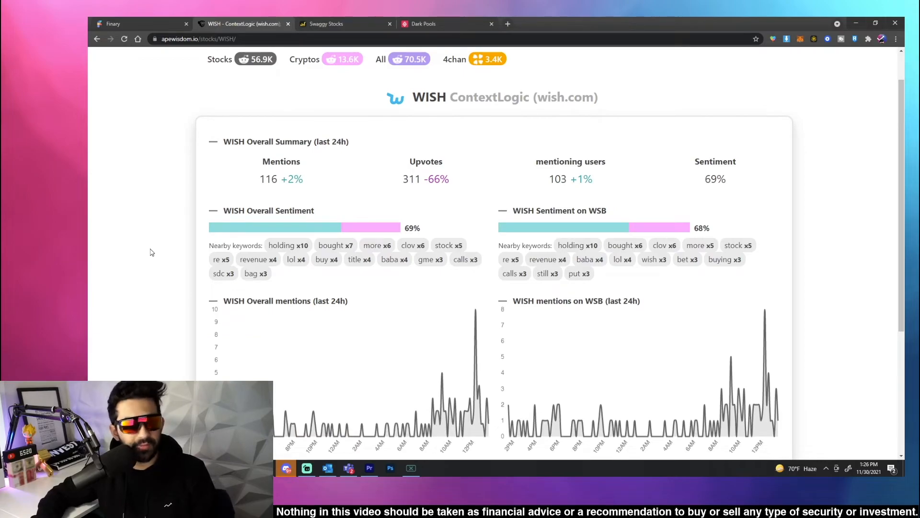
scroll(down, 3)
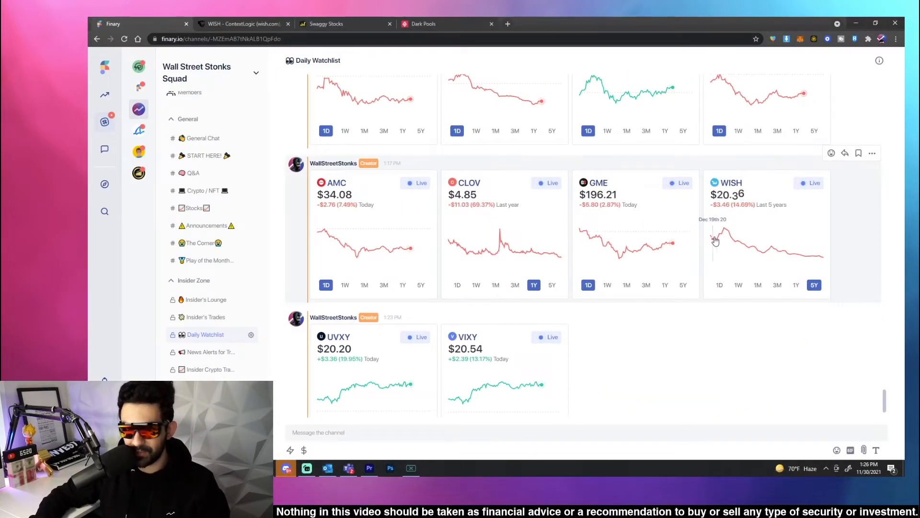
mouse_move(789, 240)
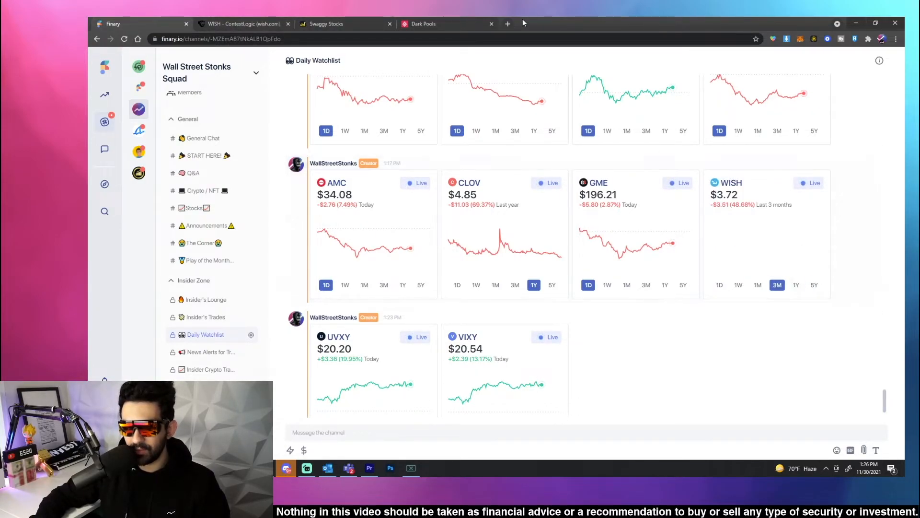
Cycle the WISH card through 3M and 1W ranges, then return to Ape Wisdom's WISH page.
click(758, 285)
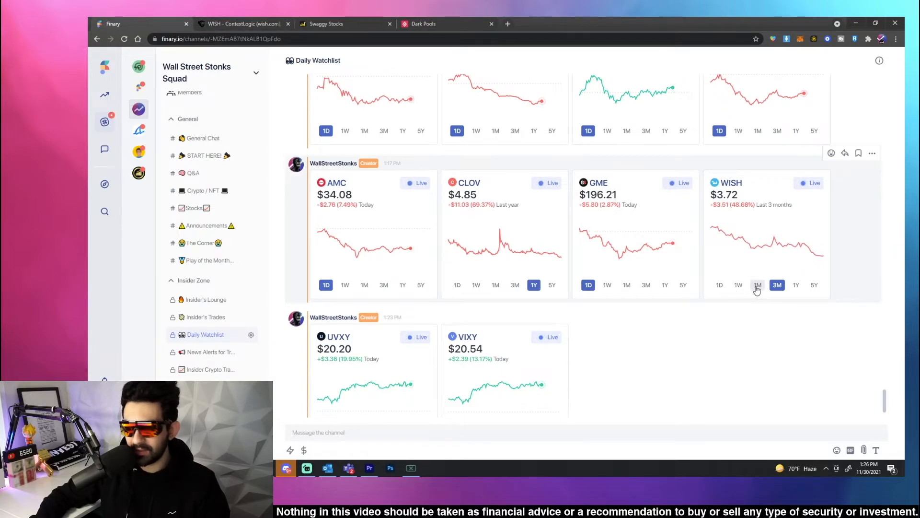
click(738, 284)
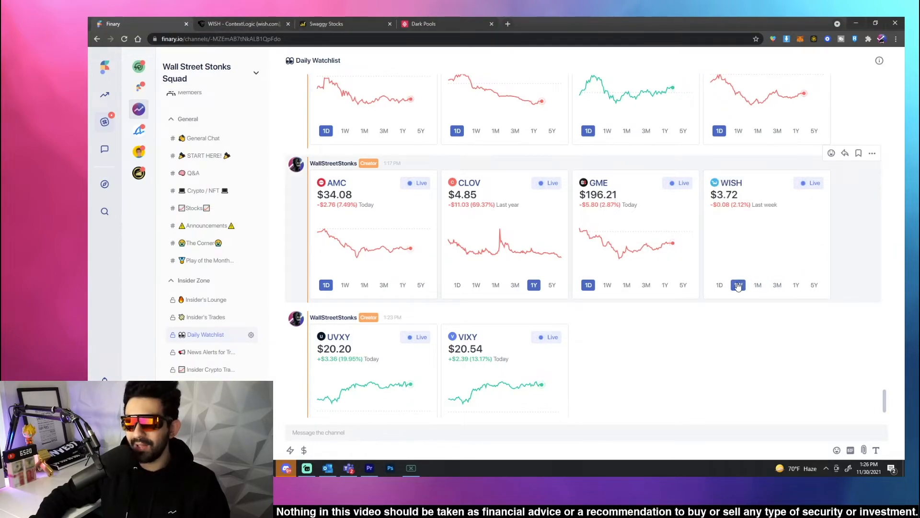
click(739, 286)
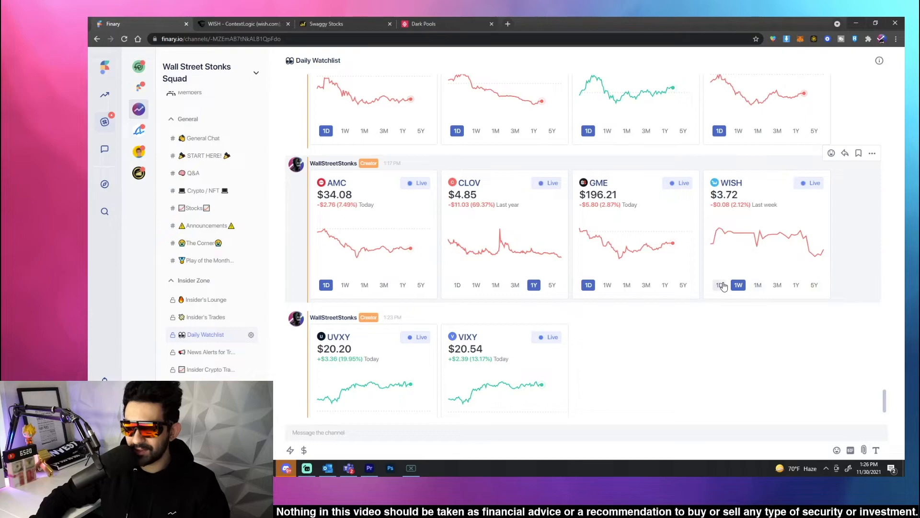
click(241, 23)
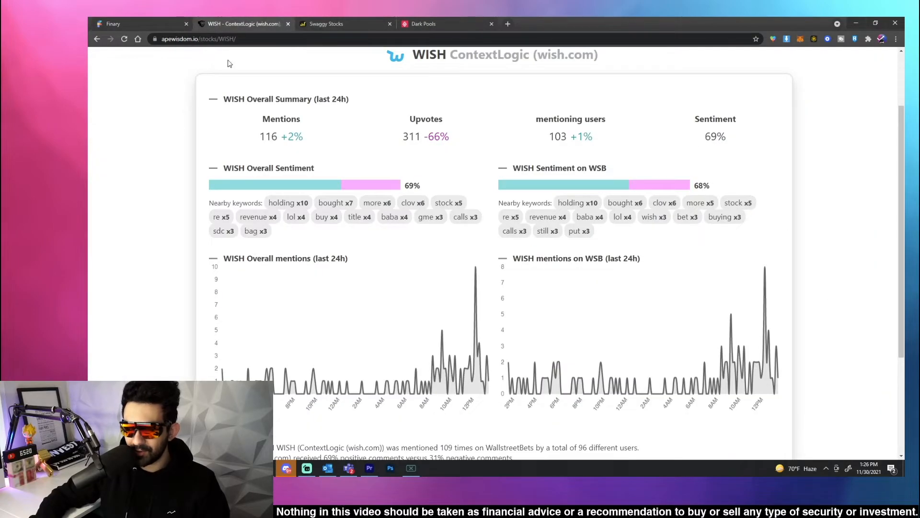
Scan the WISH page and go back to the trending list showing ContextLogic at rank 16.
scroll(down, 3)
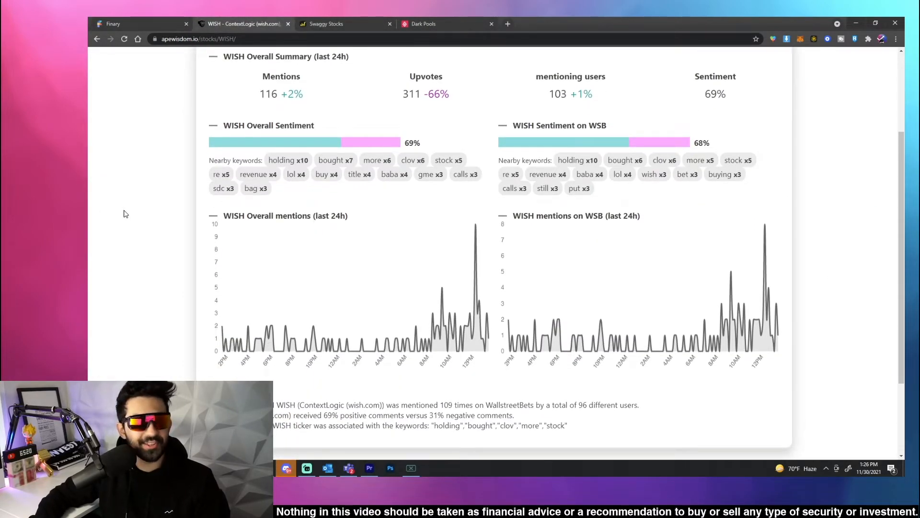
mouse_move(158, 225)
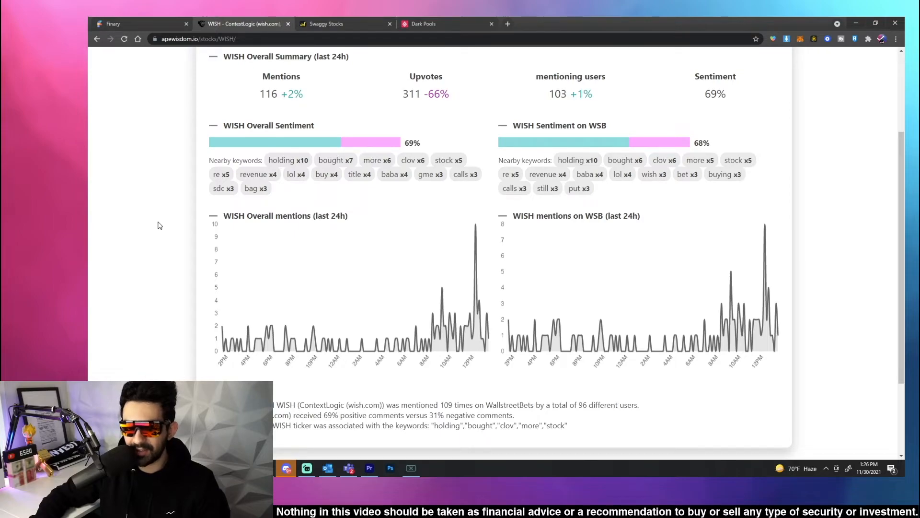
click(97, 38)
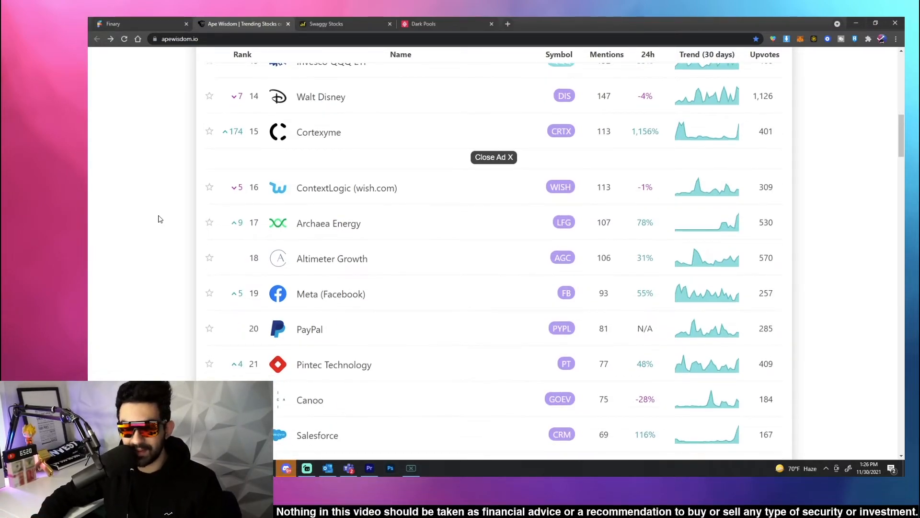
Review the trending table from rank 16 down to 38, then switch to the Swaggy Stocks WSB sentiment chart.
scroll(down, 3)
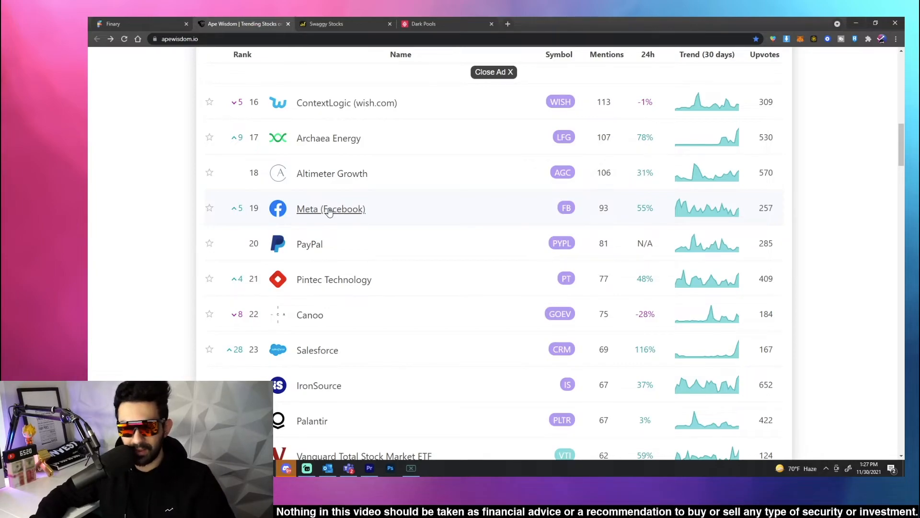
scroll(down, 3)
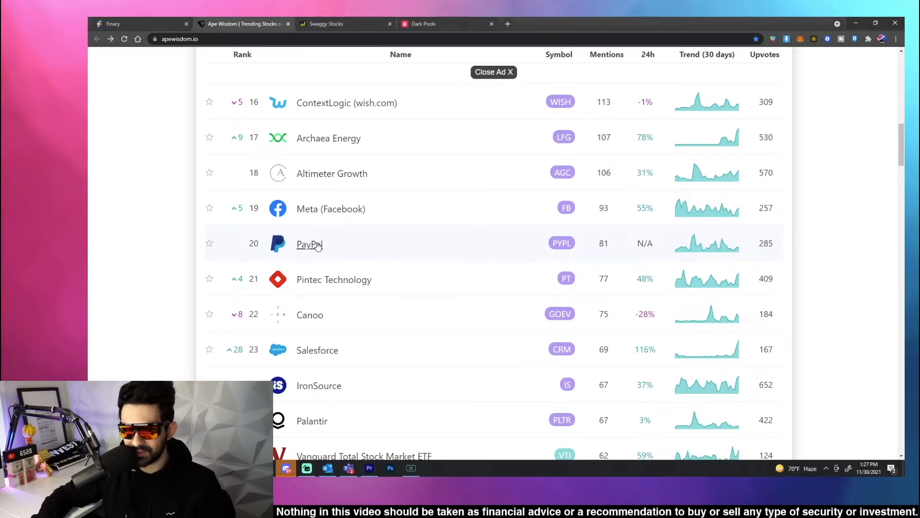
scroll(down, 3)
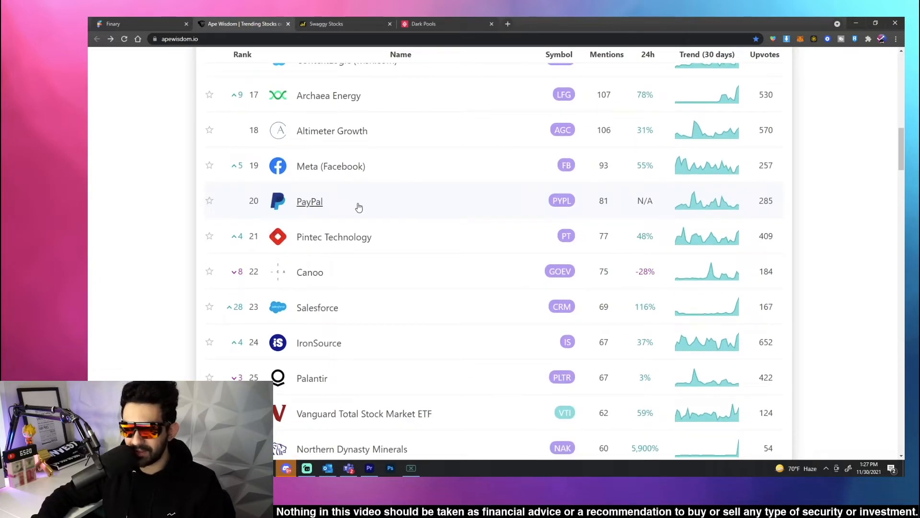
scroll(down, 3)
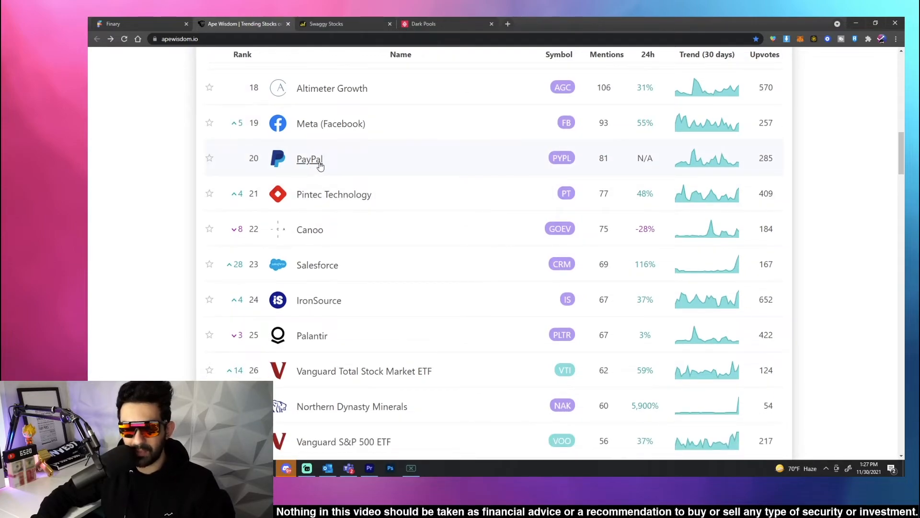
scroll(down, 3)
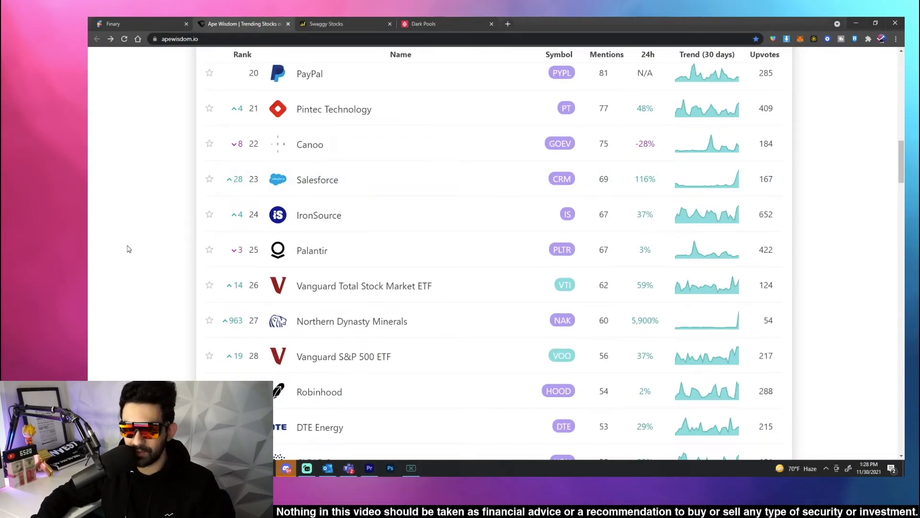
scroll(down, 3)
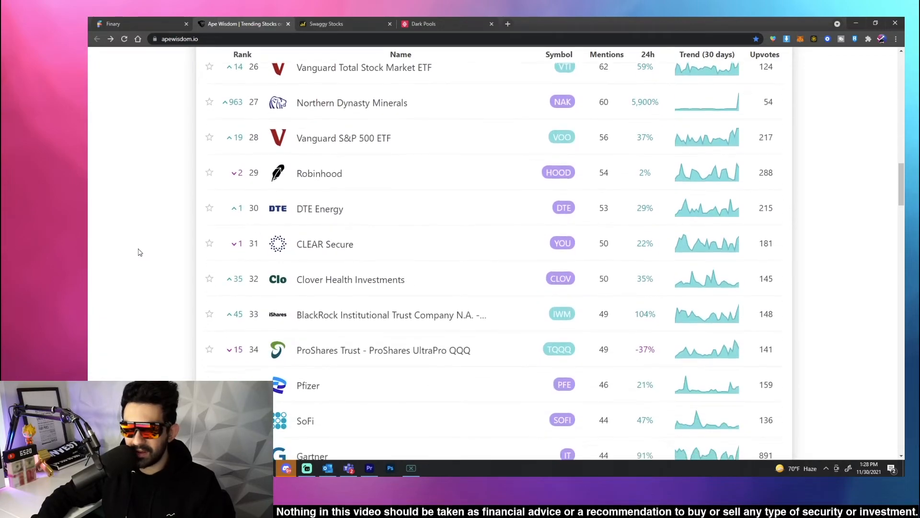
scroll(down, 3)
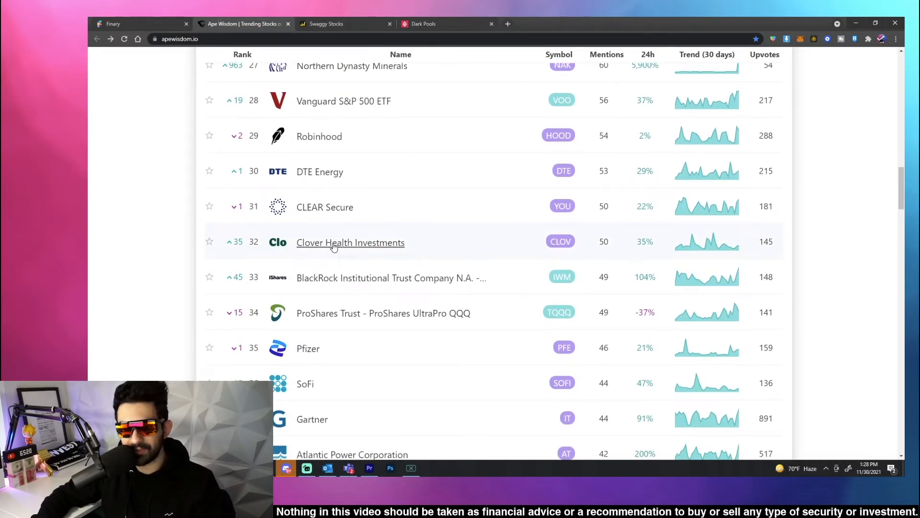
click(350, 242)
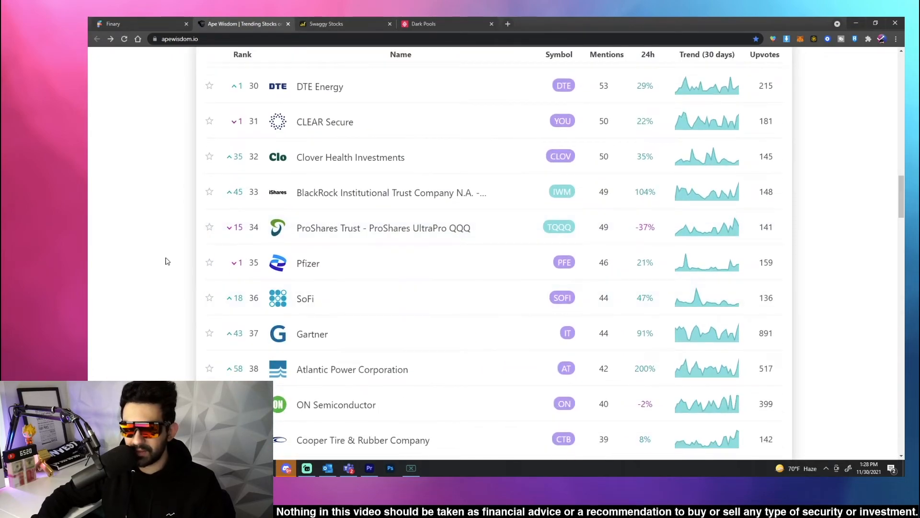
click(345, 23)
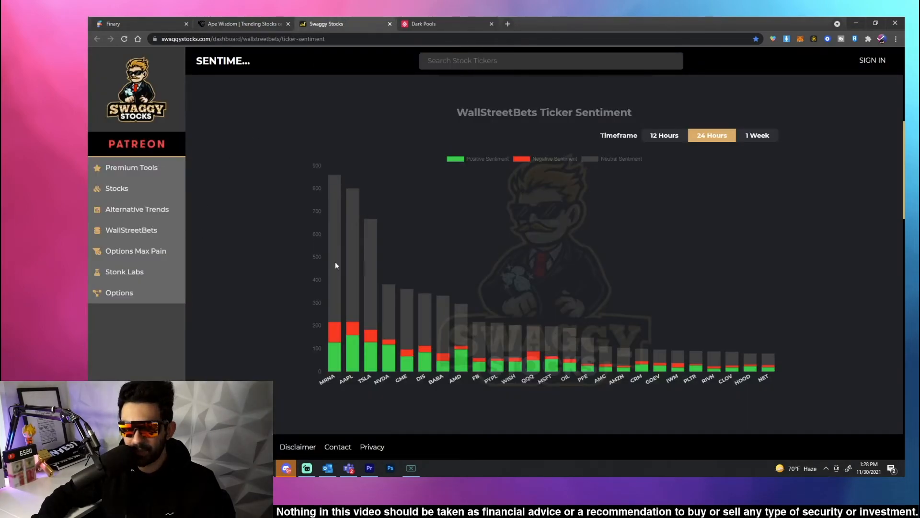
Review the WallStreetBets 24-hour sentiment bar chart, then open Finary's Stocks channel.
scroll(down, 3)
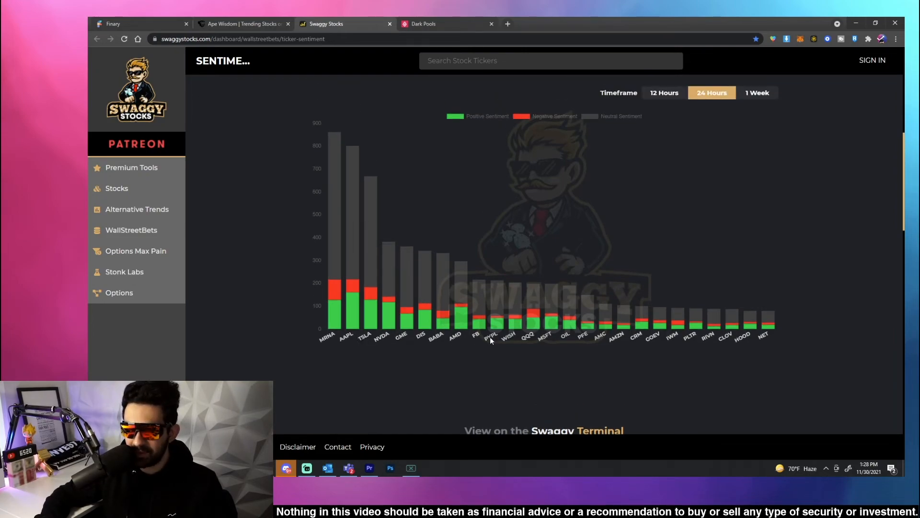
mouse_move(536, 340)
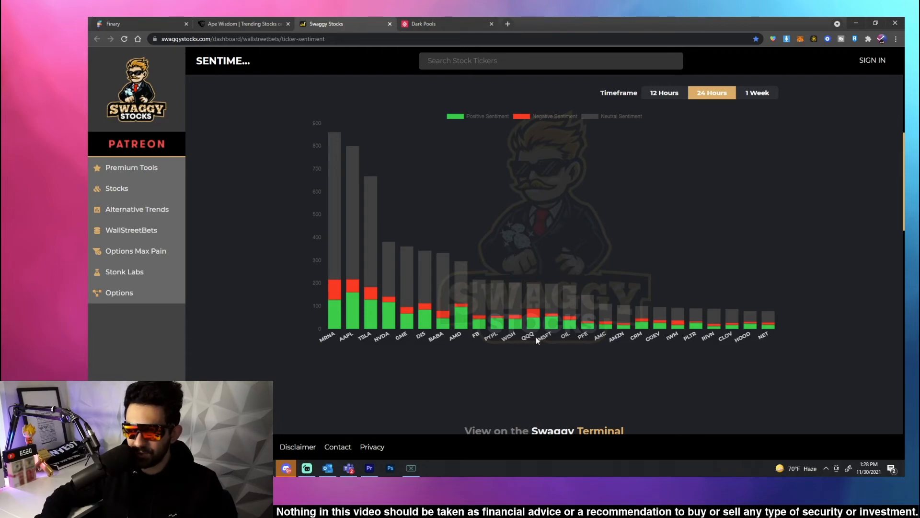
mouse_move(594, 342)
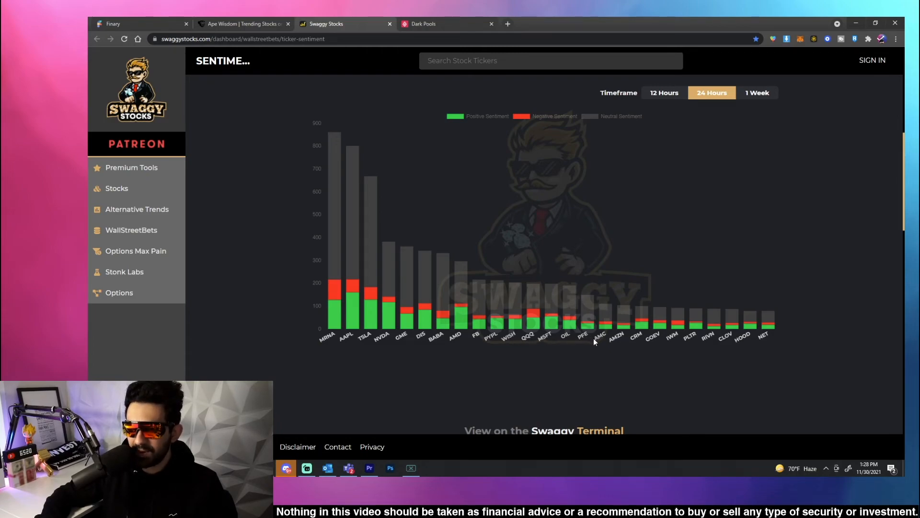
mouse_move(661, 346)
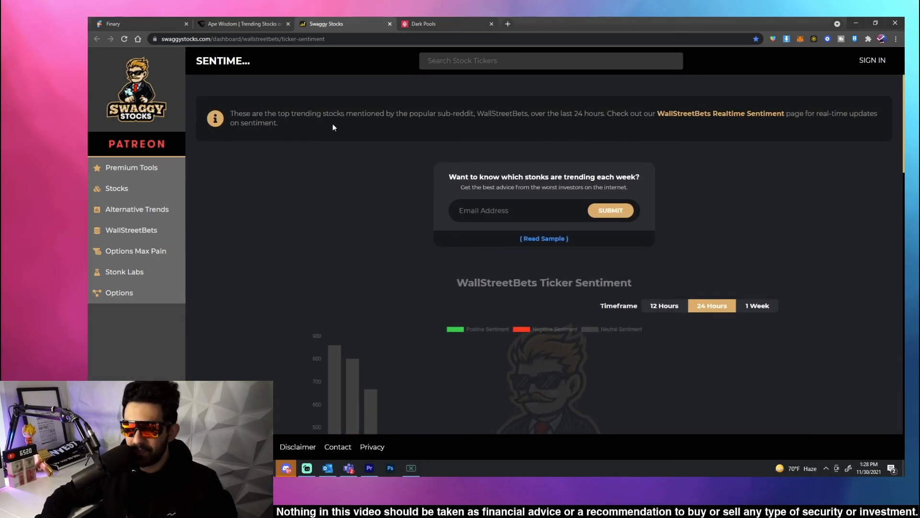
scroll(down, 3)
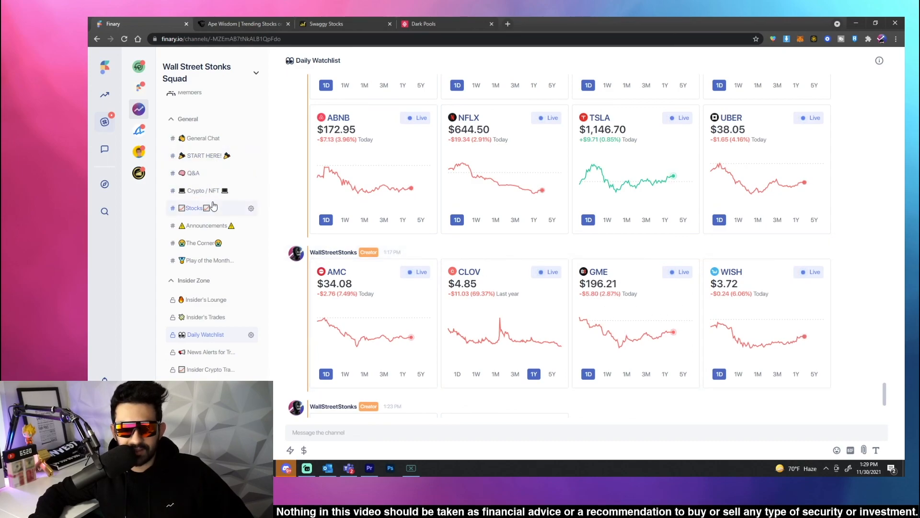
click(194, 207)
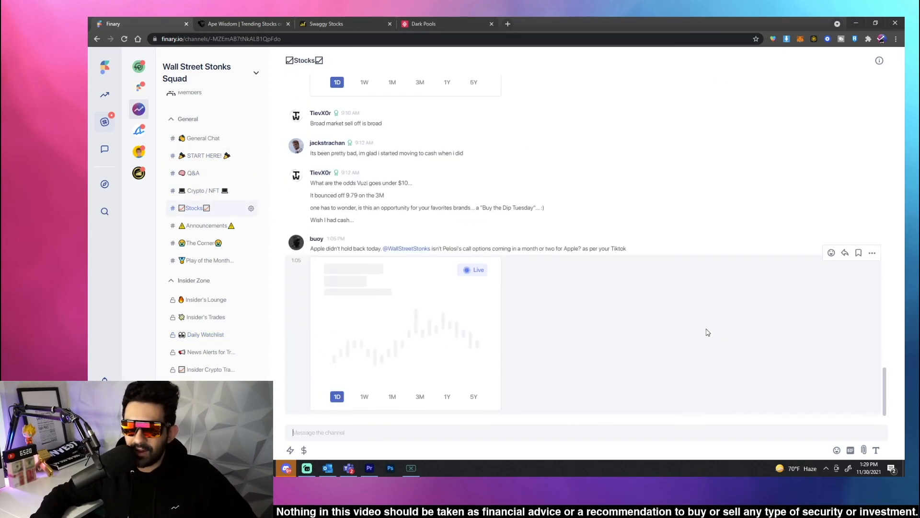